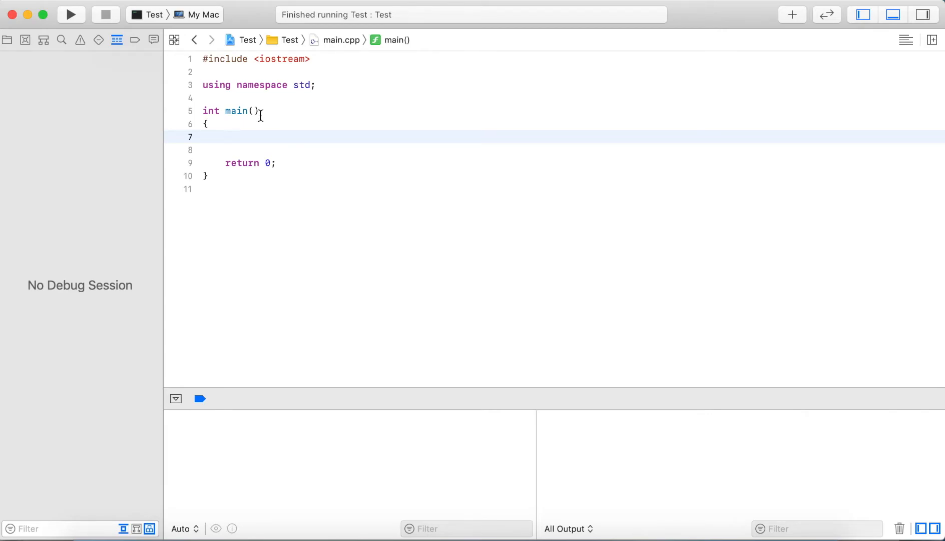
- Declare a char variable named option inside main
{"action": "left_click", "coordinate": [226, 136]}
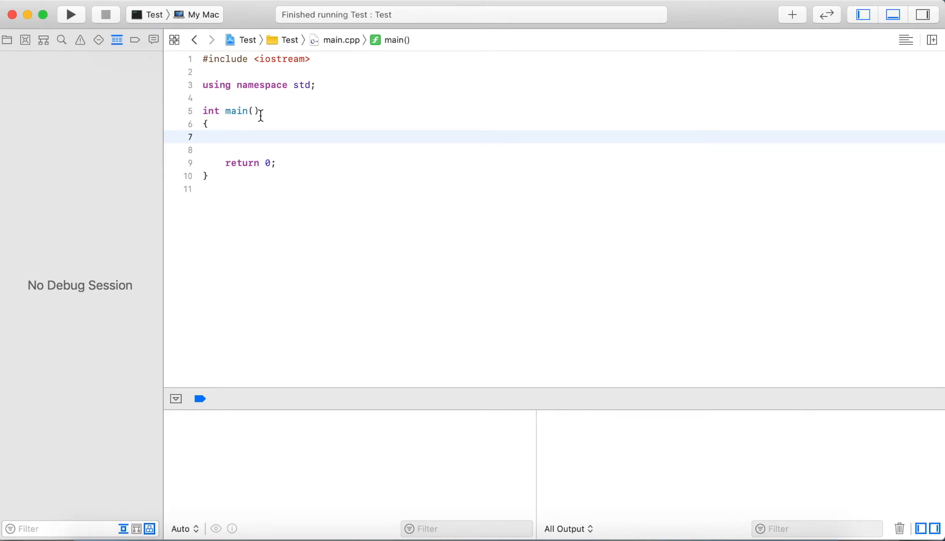
{"action": "left_click", "coordinate": [227, 137]}
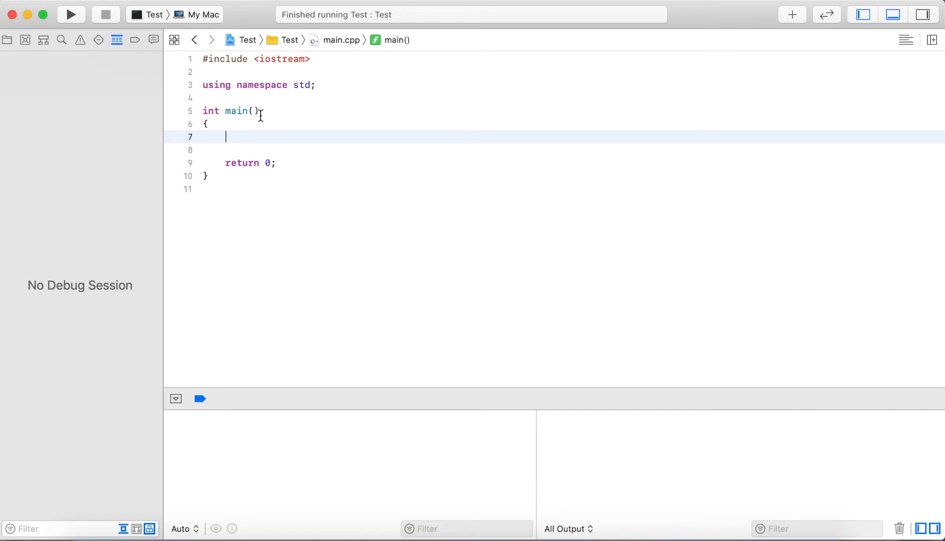
{"action": "type", "text": "char o"}
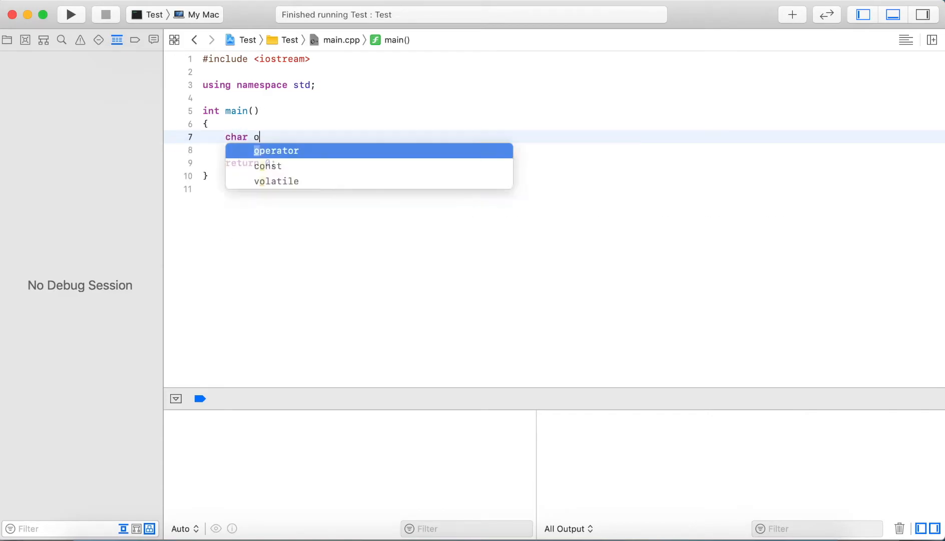
{"action": "type", "text": "ption;"}
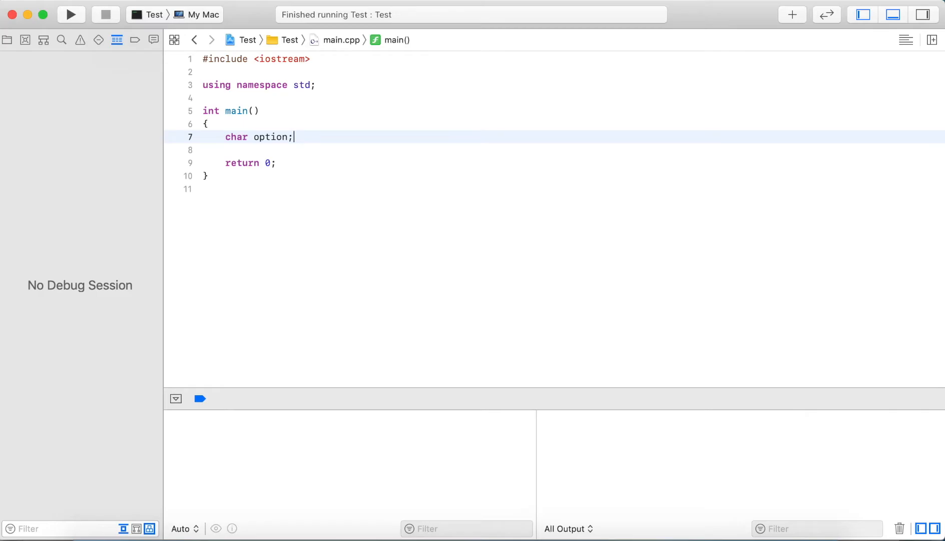
- Prompt "Select an option (A-C): ", read option with cin, and start a switch
{"action": "type", "text": "cou"}
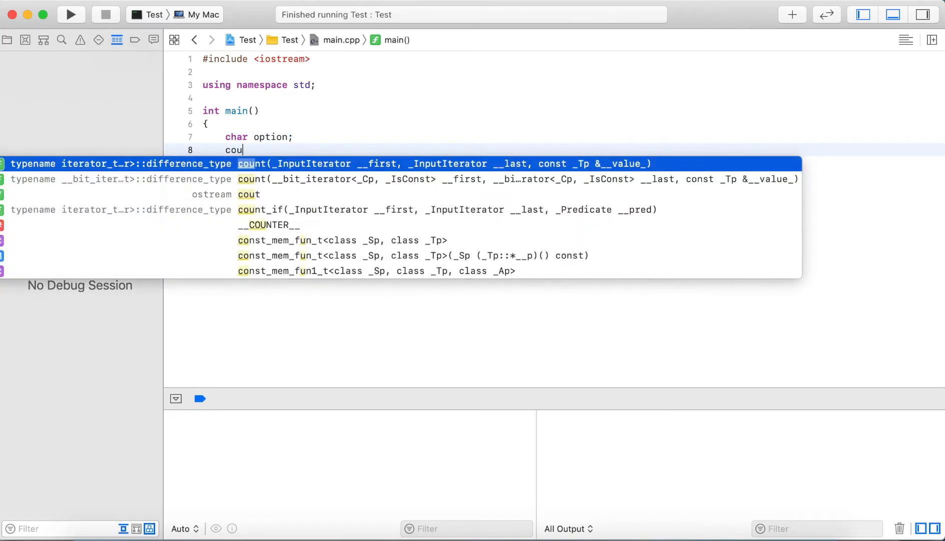
{"action": "type", "text": "<< \"Selec"}
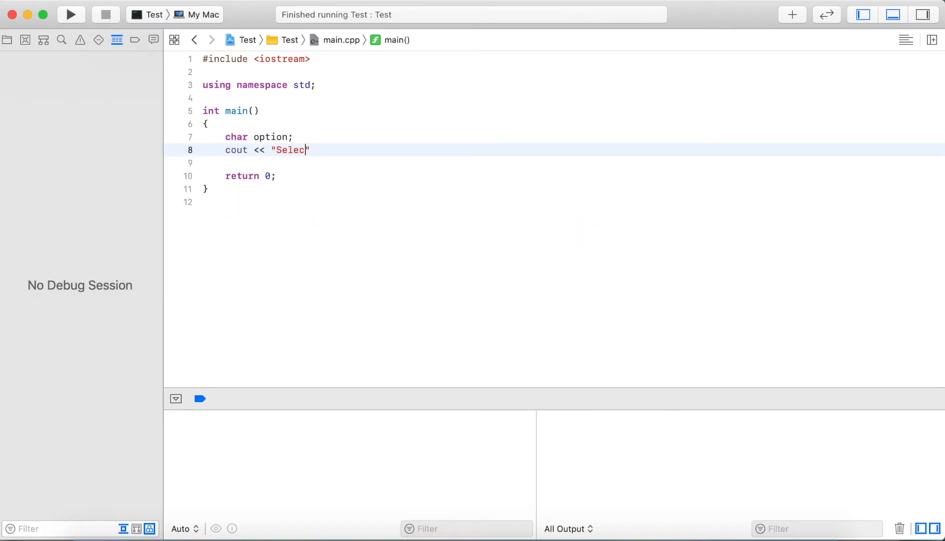
{"action": "type", "text": "t an option (A"}
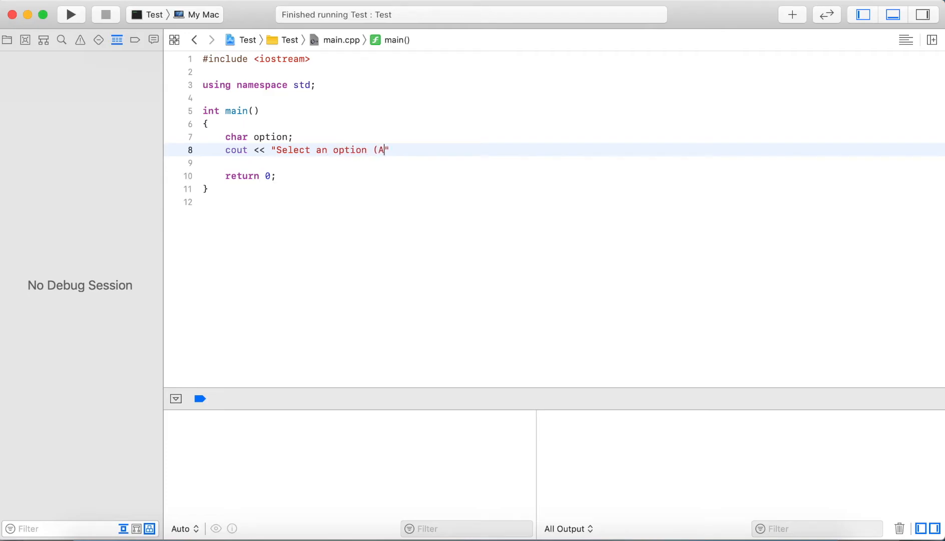
{"action": "type", "text": "-C):"}
{"action": "left_click", "coordinate": [554, 163]}
{"action": "type", "text": "cin >>"}
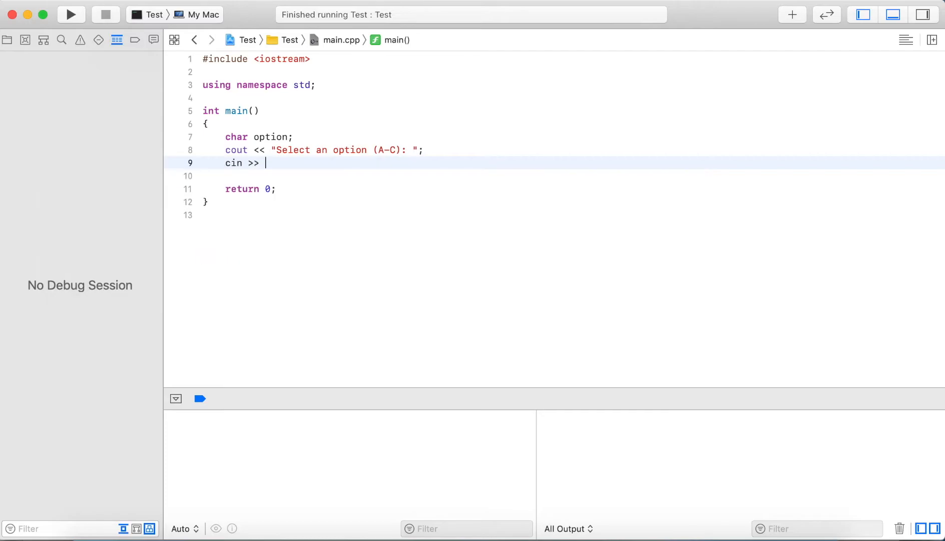
{"action": "type", "text": "option;"}
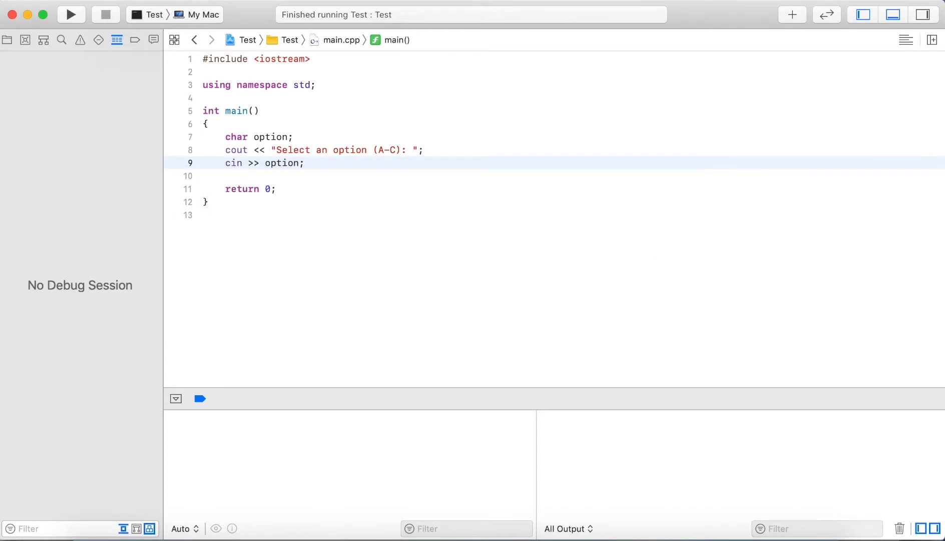
{"action": "type", "text": "switch ("}
{"action": "type", "text": "{"}
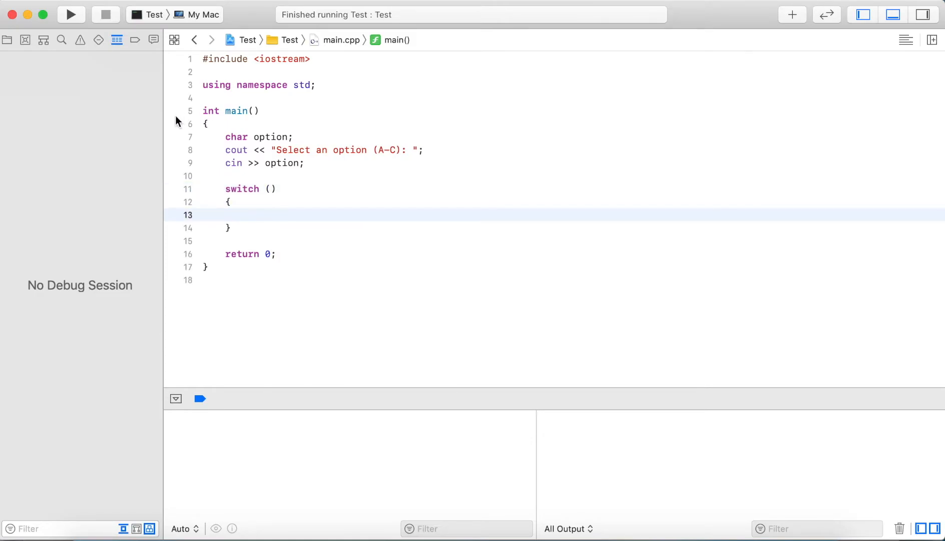
- Make the switch condition test the variable option
{"action": "left_click", "coordinate": [272, 189]}
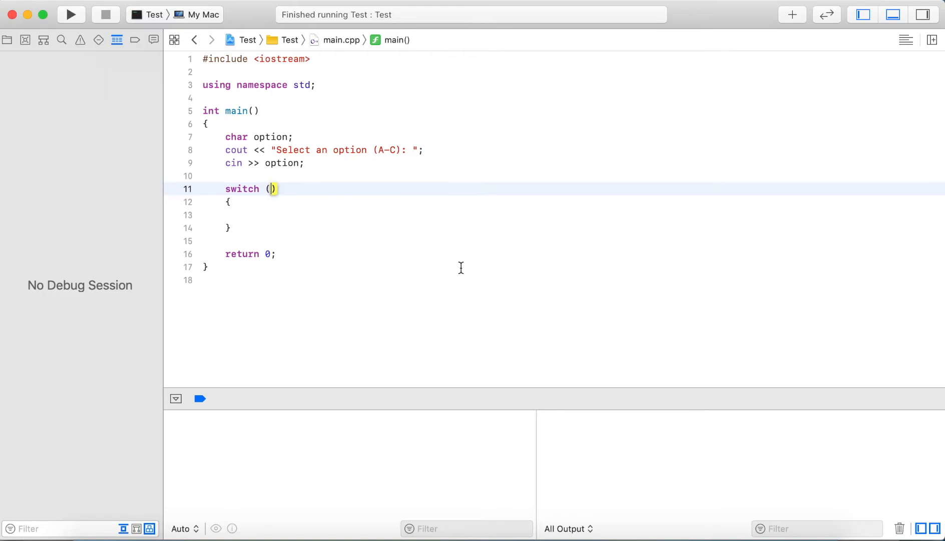
{"action": "type", "text": "option"}
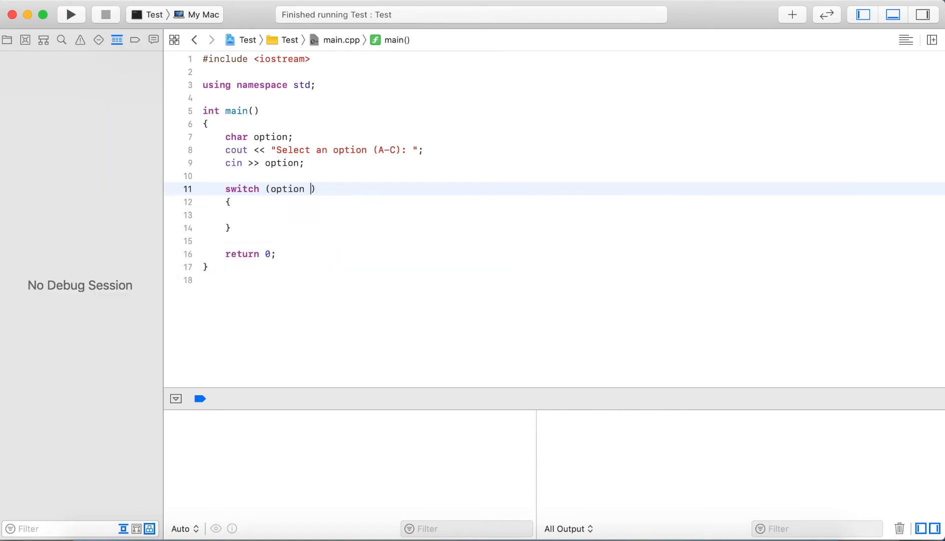
{"action": "double_click", "coordinate": [288, 188]}
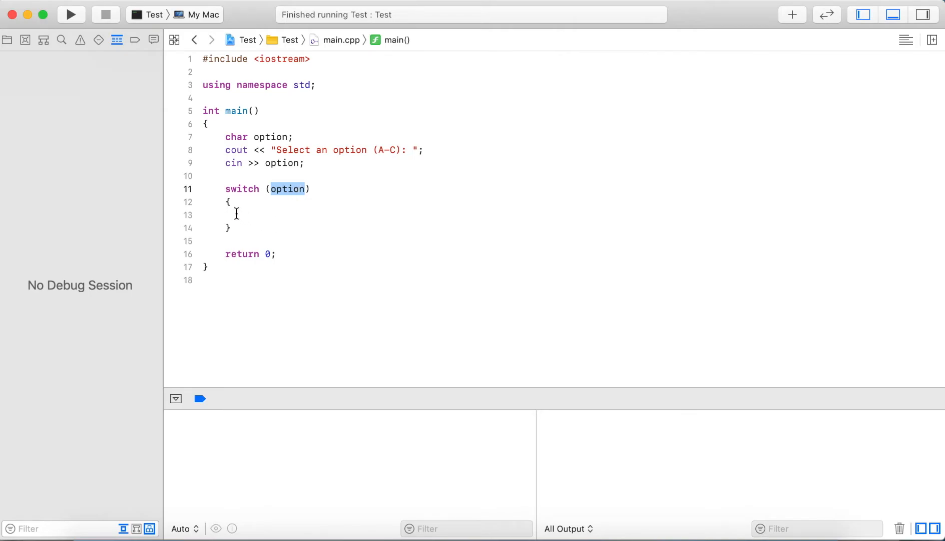
- Add empty case 'A', case 'B', case 'C' and default labels
{"action": "left_click", "coordinate": [236, 215]}
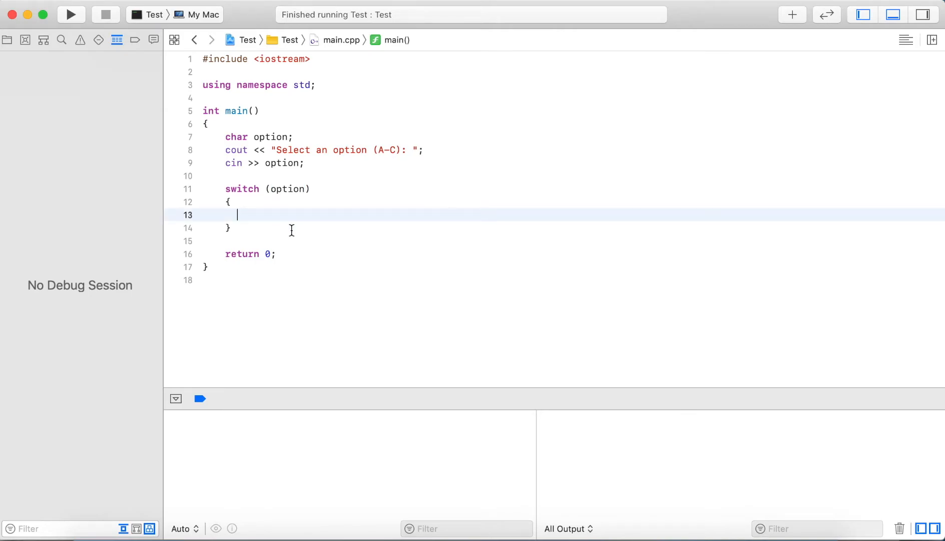
{"action": "type", "text": "case '"}
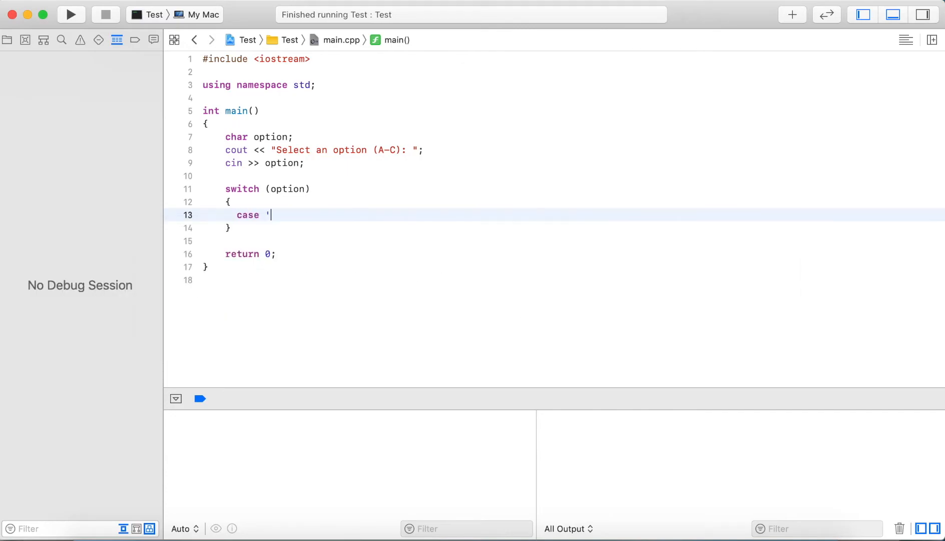
{"action": "type", "text": "A':"}
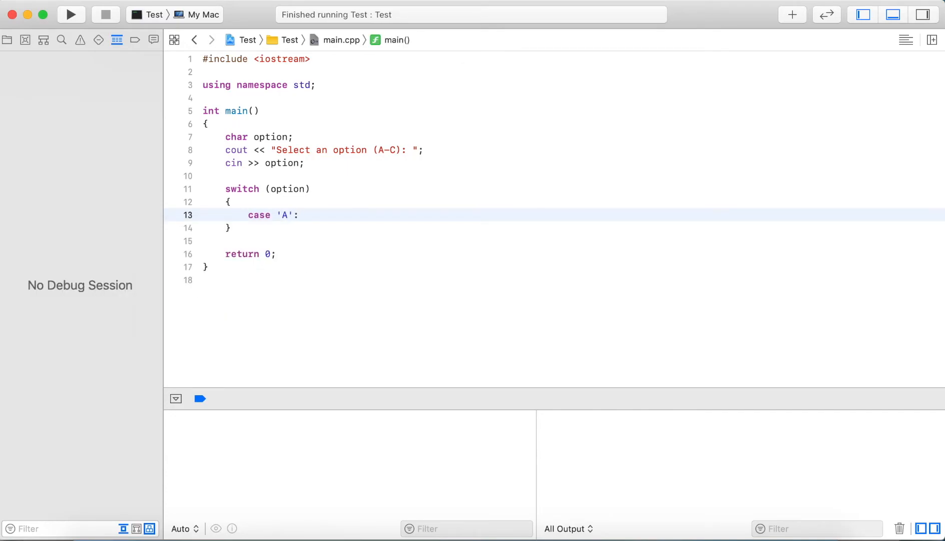
{"action": "type", "text": "case '"}
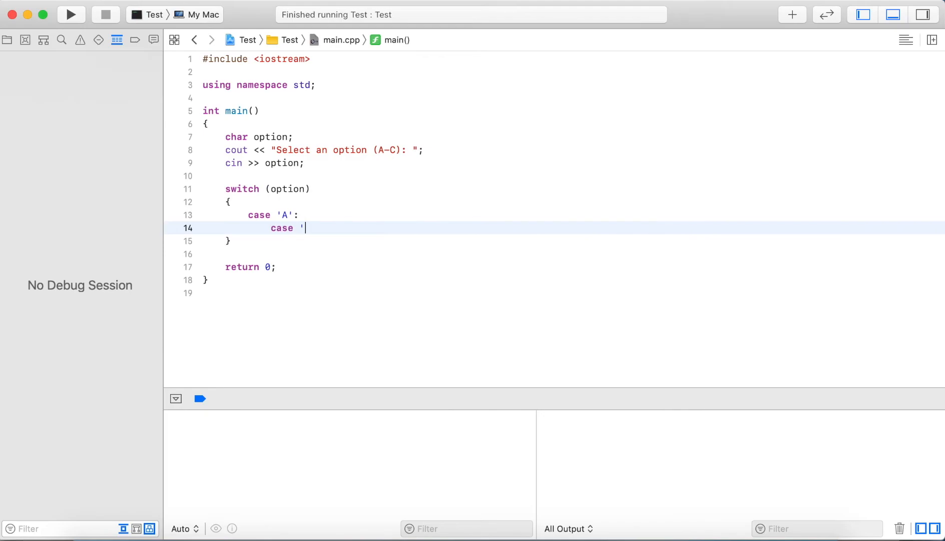
{"action": "type", "text": "B':"}
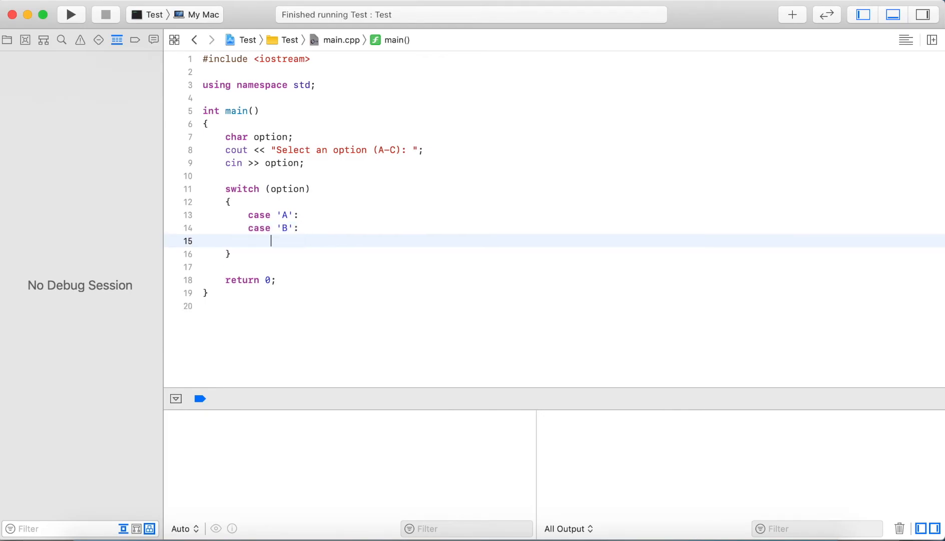
{"action": "type", "text": "case 'C':"}
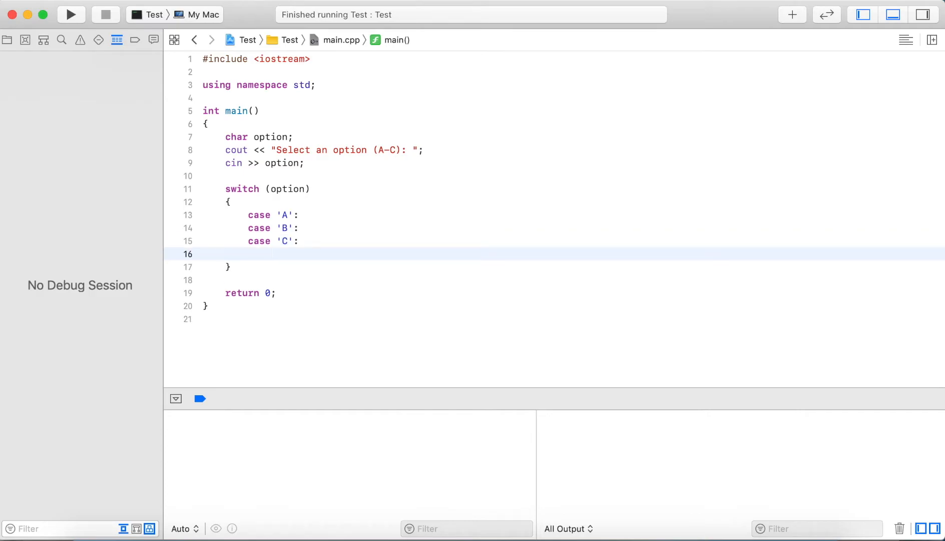
{"action": "type", "text": "default:"}
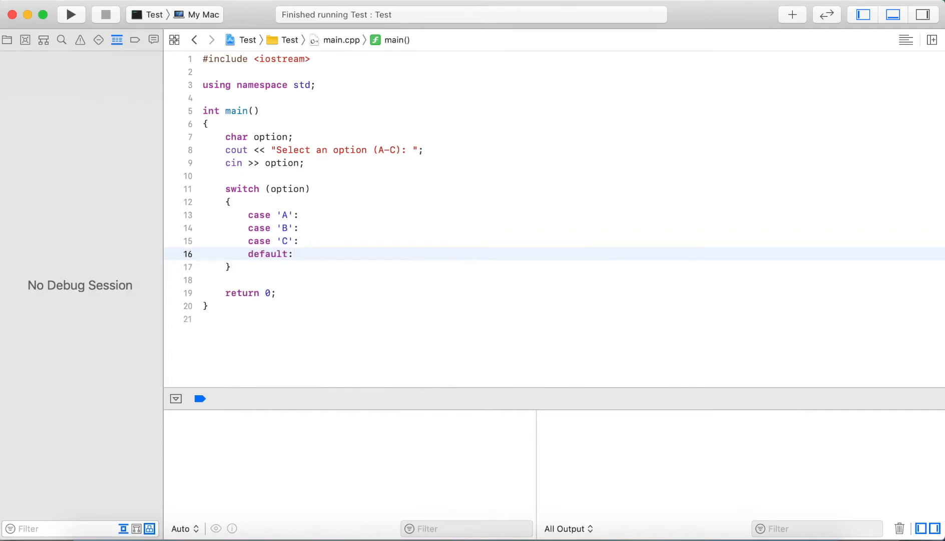
{"action": "left_click", "coordinate": [295, 254]}
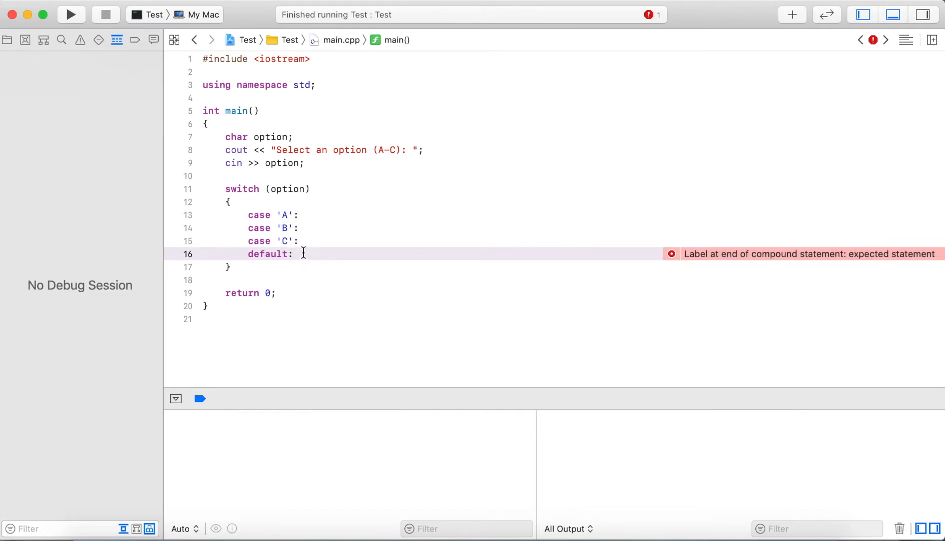
- Give case 'A' a banana message ending with break
{"action": "left_click", "coordinate": [300, 228]}
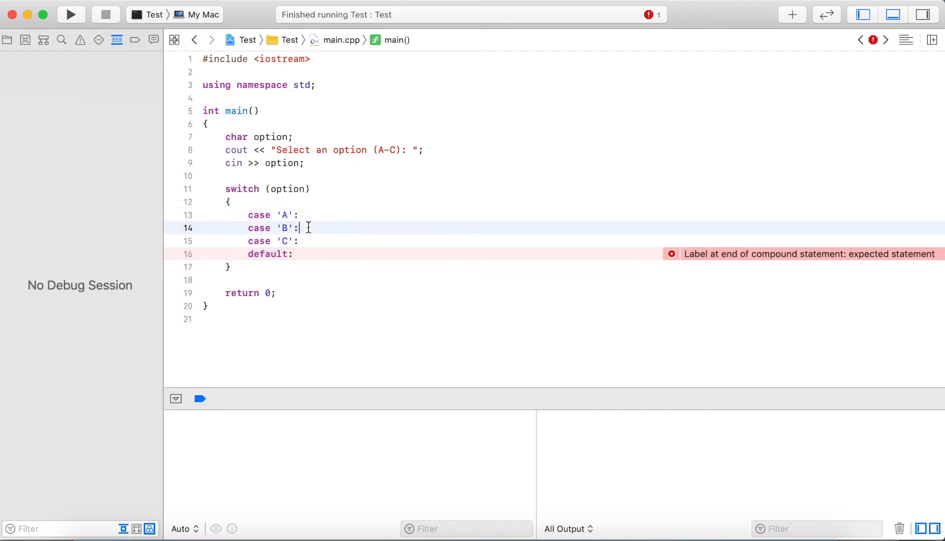
{"action": "left_click", "coordinate": [309, 216]}
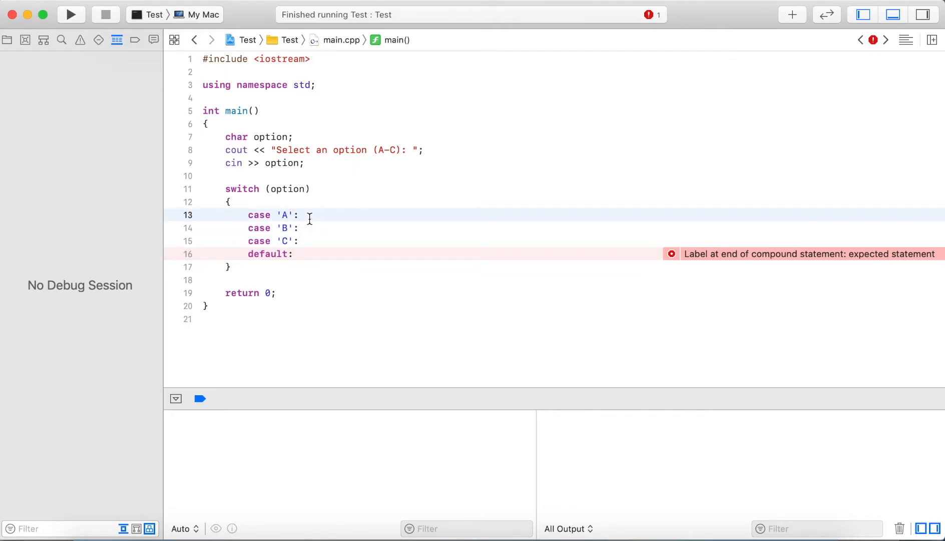
{"action": "type", "text": "cout << \"You get a"}
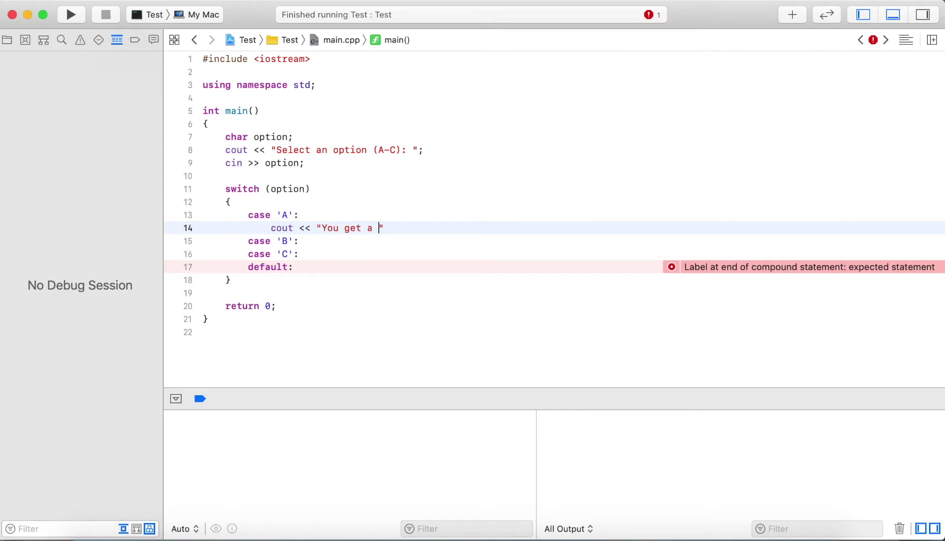
{"action": "type", "text": "banana\\n\";"}
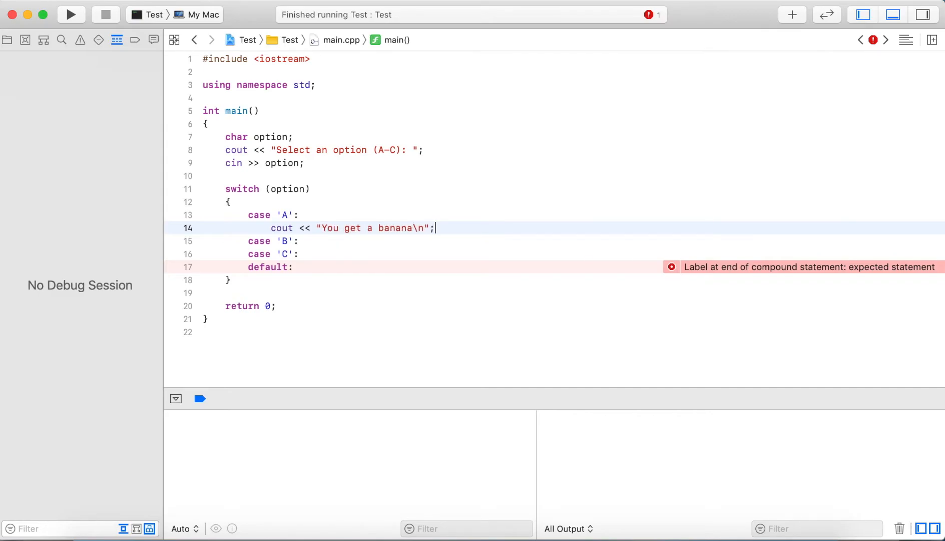
{"action": "type", "text": "break;"}
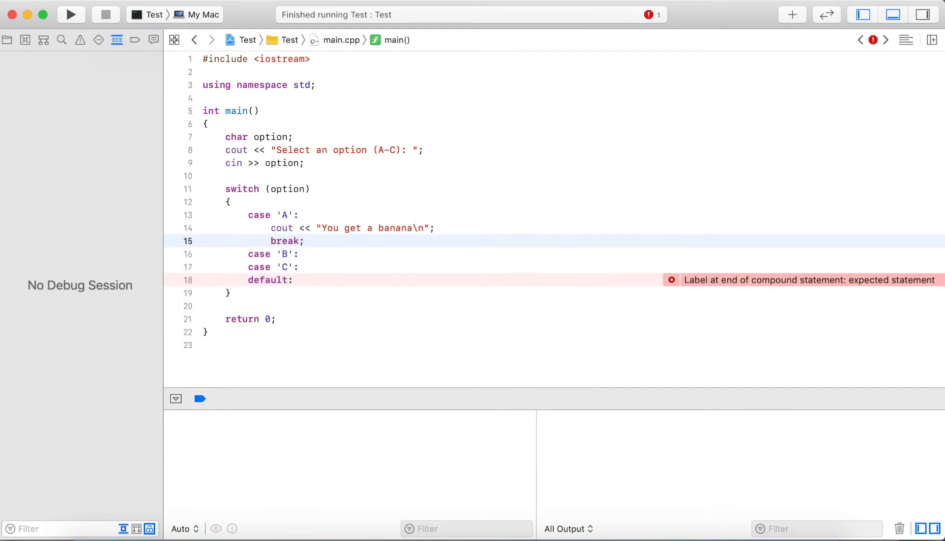
- Give case 'B' an orange message and case 'C' an apple message, each with break
{"action": "left_click", "coordinate": [300, 253]}
{"action": "type", "text": "cout << \"You get a"}
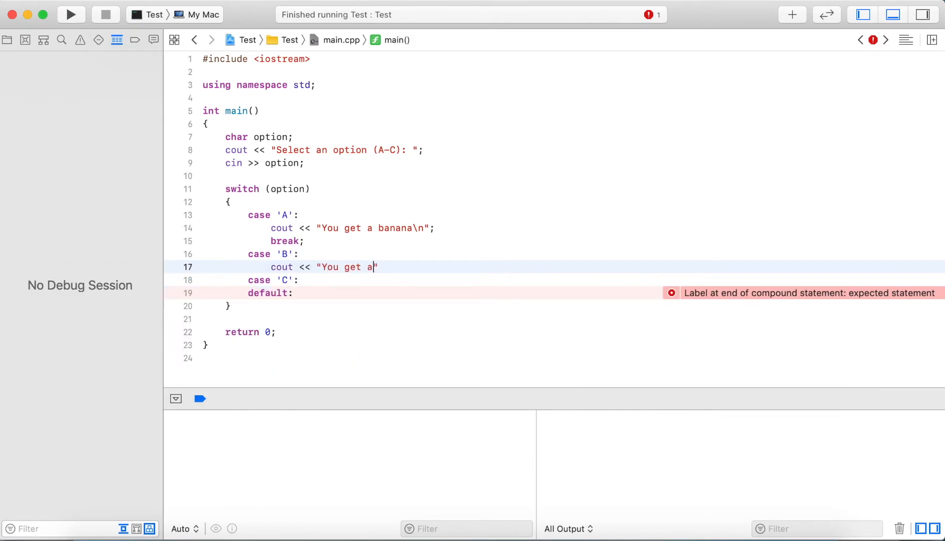
{"action": "type", "text": "n orange\\n\";"}
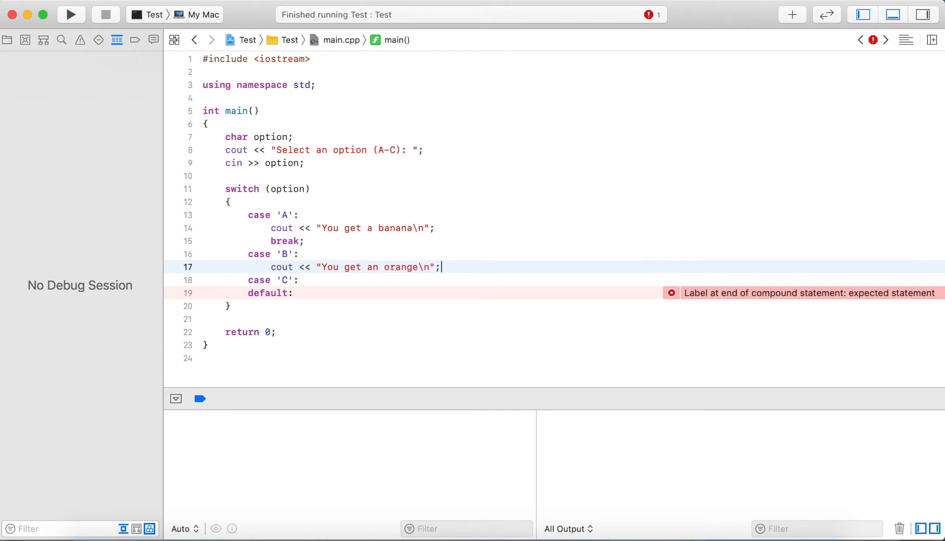
{"action": "type", "text": "break;"}
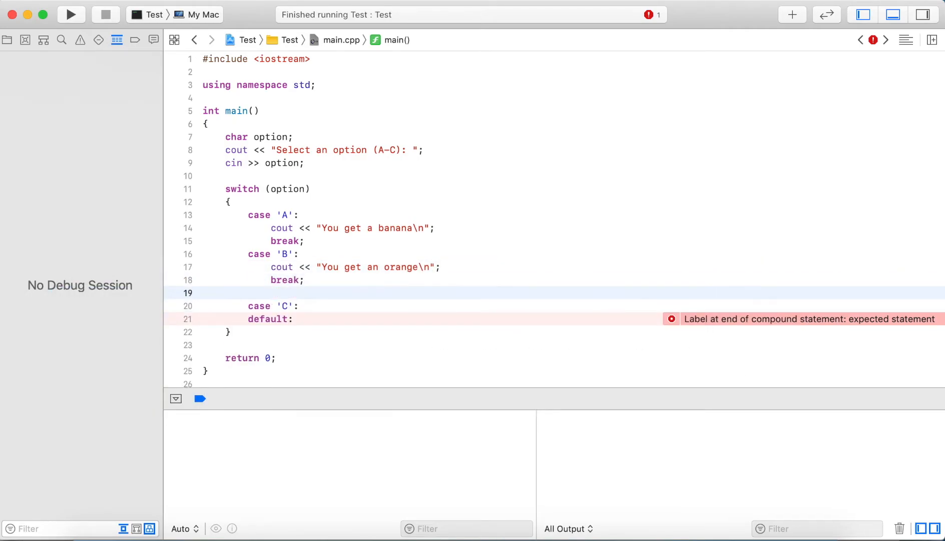
{"action": "key", "text": "Backspace"}
{"action": "type", "text": "cout << \""}
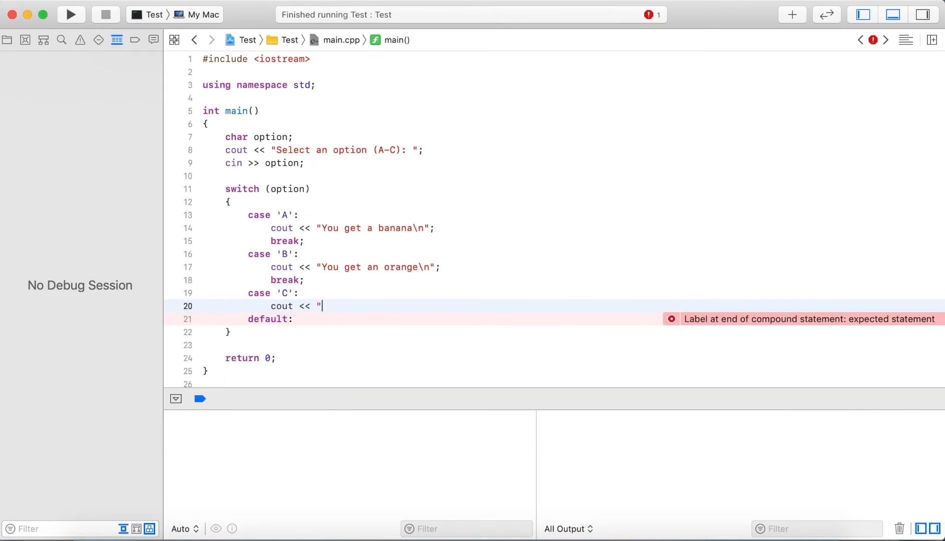
{"action": "type", "text": "You get an a\""}
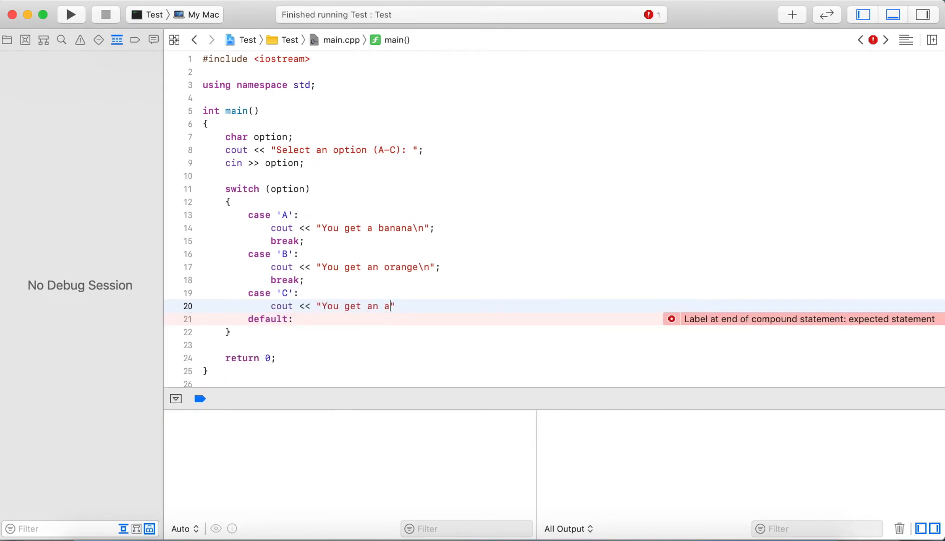
{"action": "type", "text": "pple\\"}
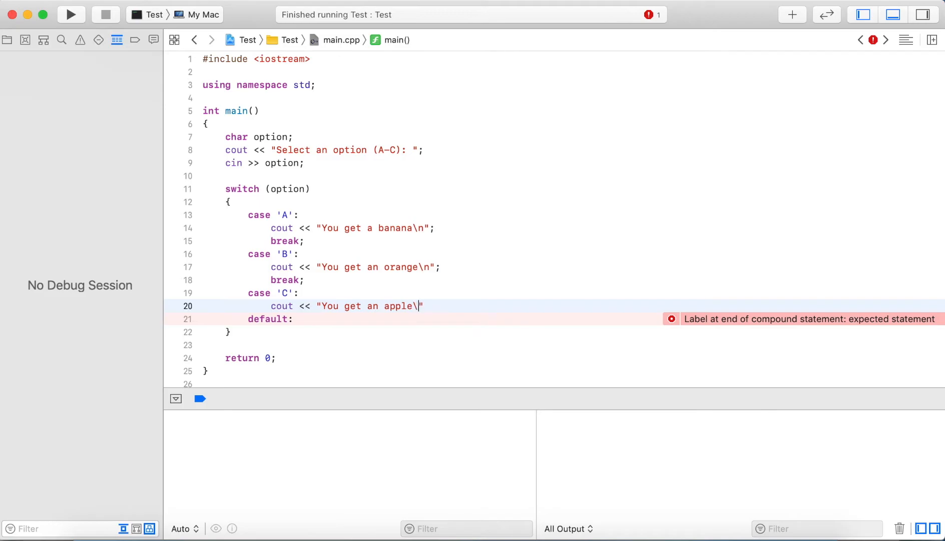
{"action": "type", "text": "break;"}
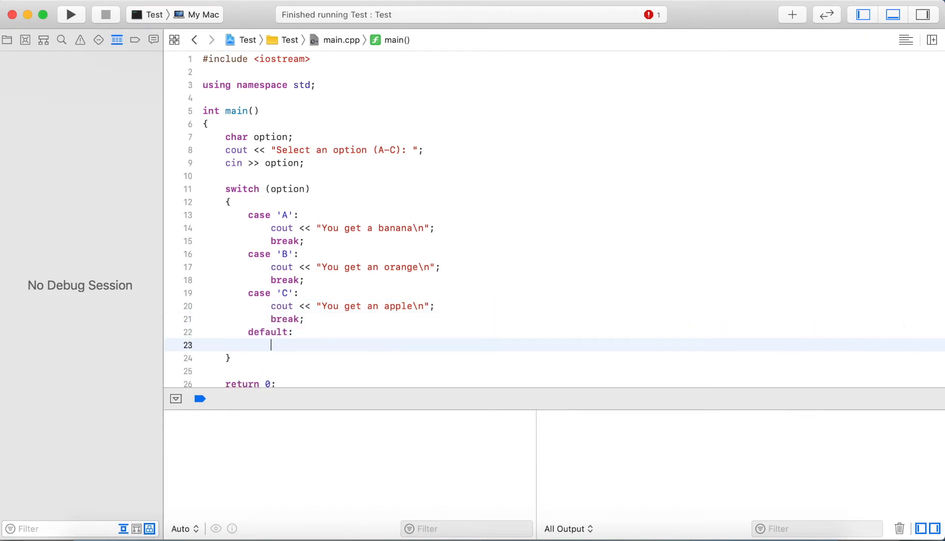
- Make default print 'Invalid option' with break, and remove case 'A''s break
{"action": "type", "text": "cout << \""}
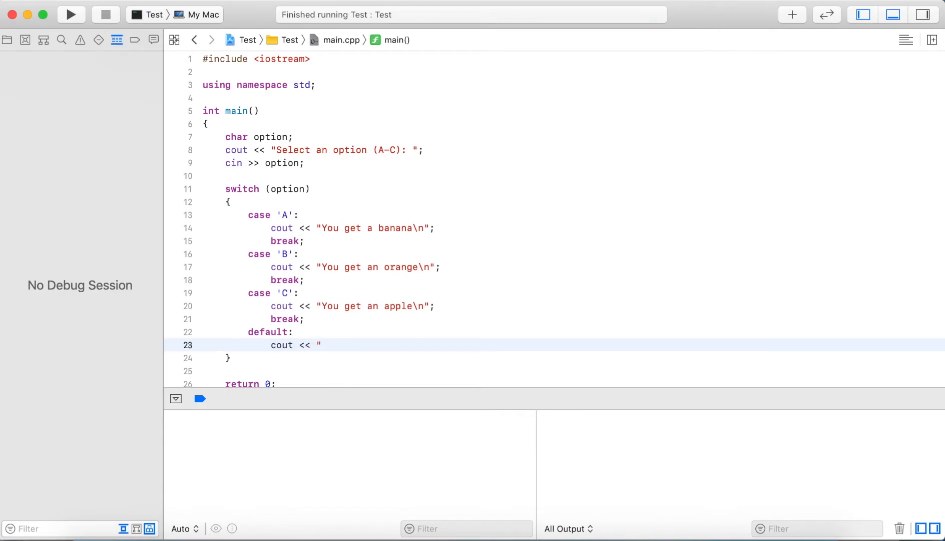
{"action": "type", "text": "Invalid opt"}
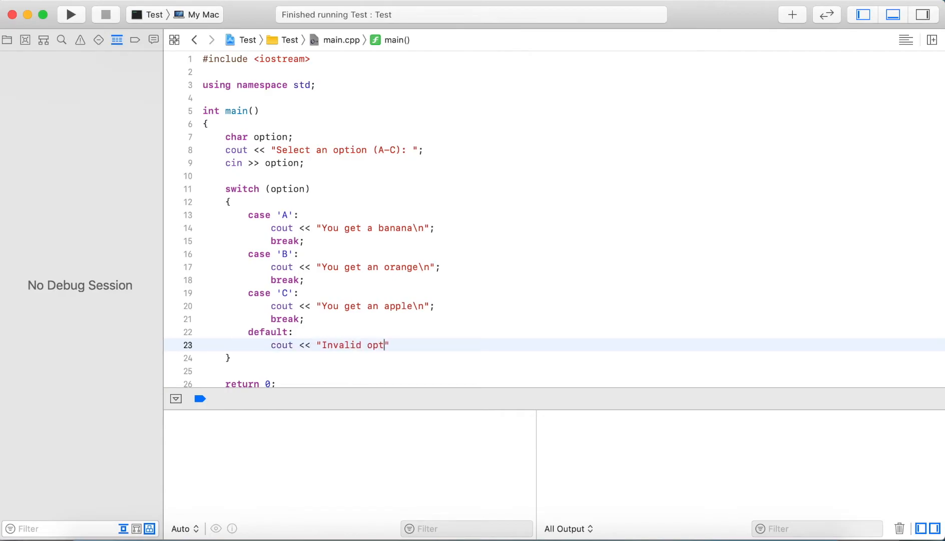
{"action": "type", "text": "break;"}
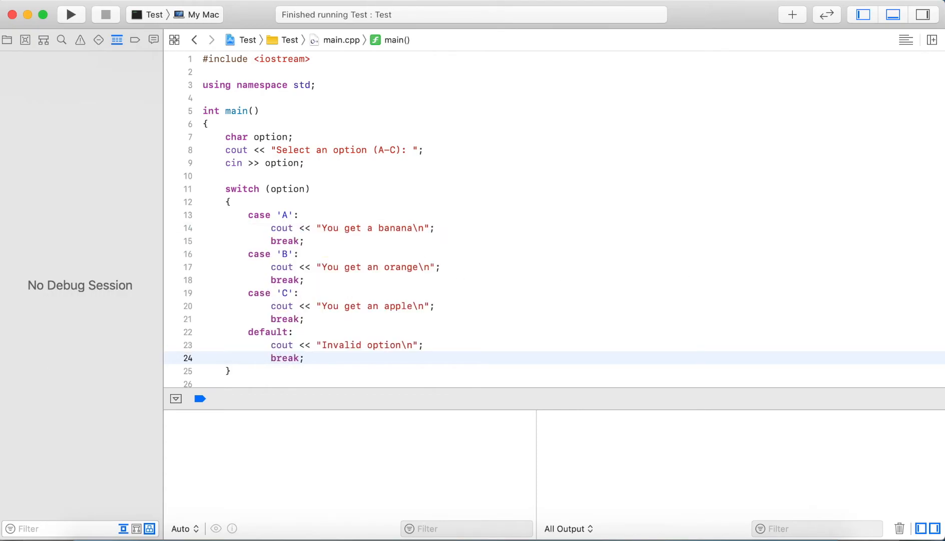
{"action": "mouse_move", "coordinate": [313, 237]}
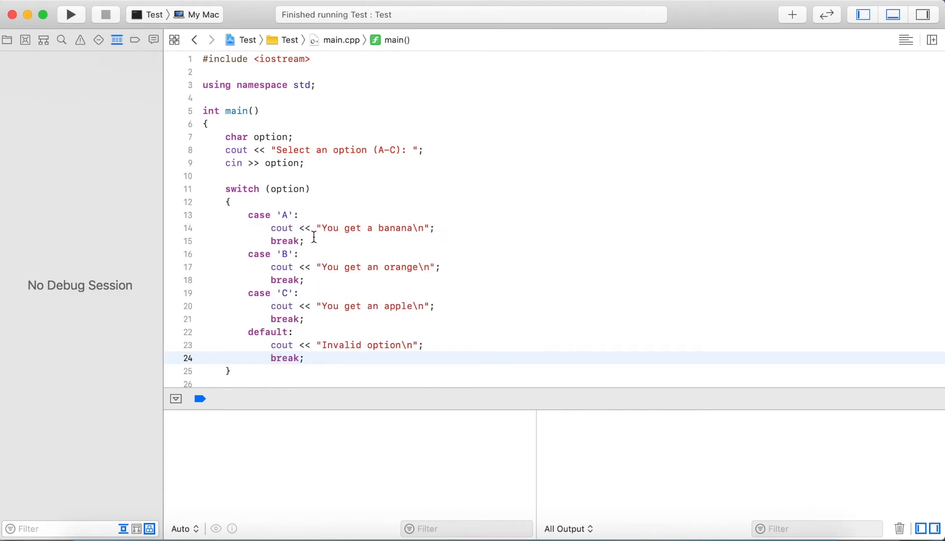
{"action": "left_click", "coordinate": [288, 215]}
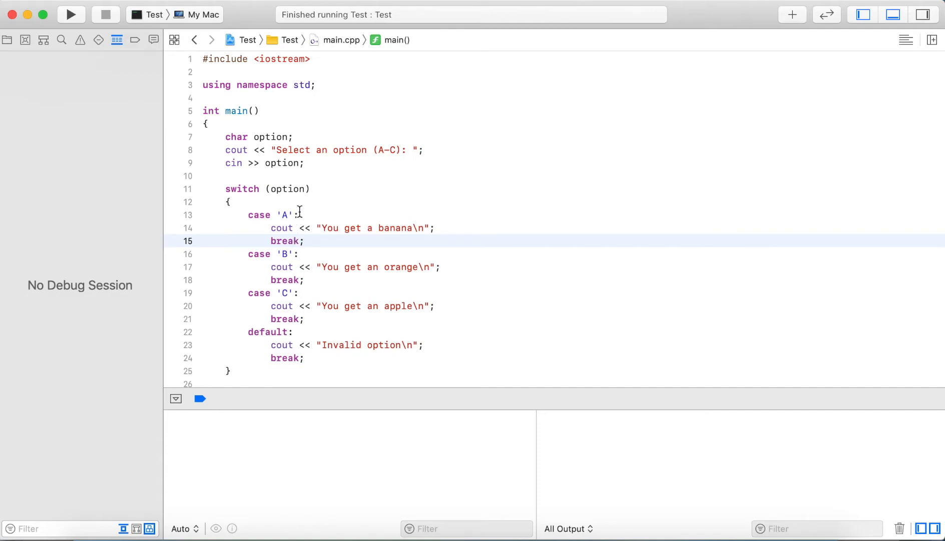
{"action": "mouse_move", "coordinate": [279, 163]}
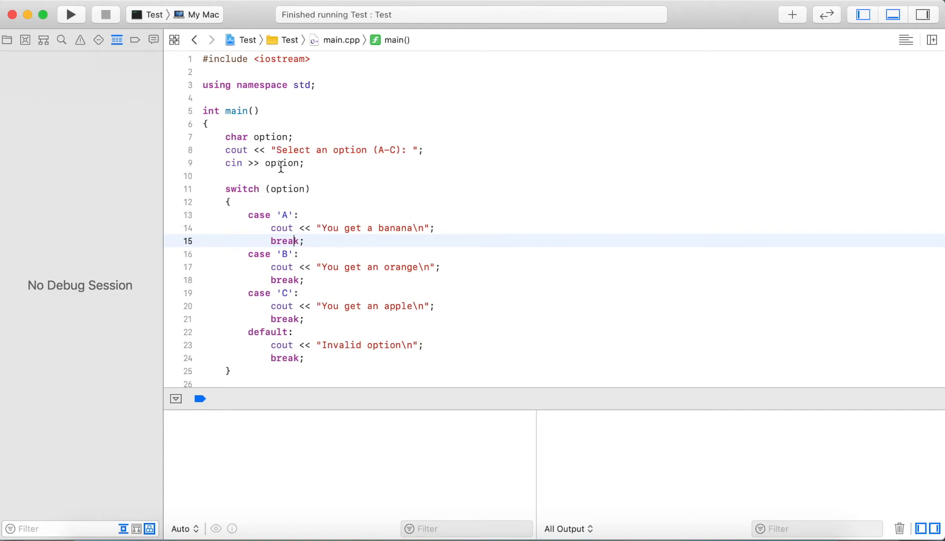
{"action": "mouse_move", "coordinate": [280, 224]}
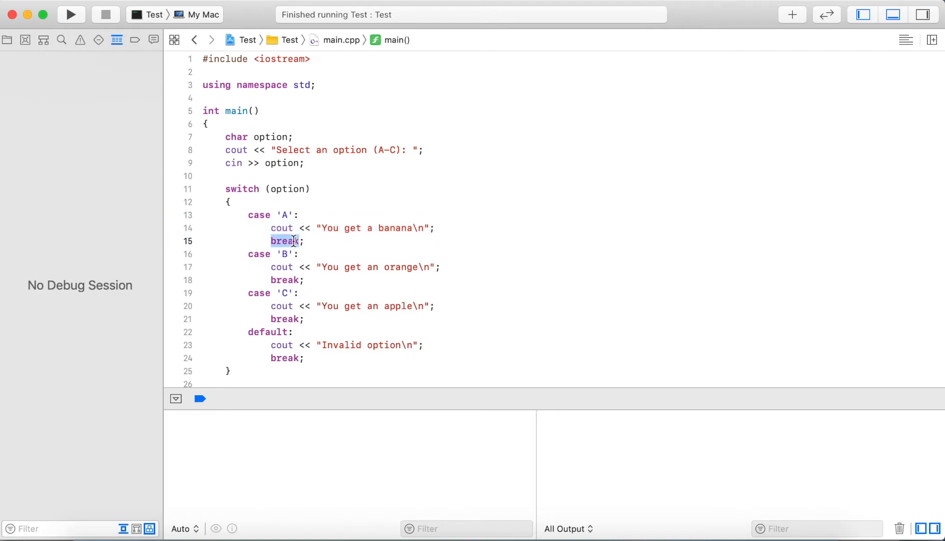
{"action": "mouse_move", "coordinate": [256, 194]}
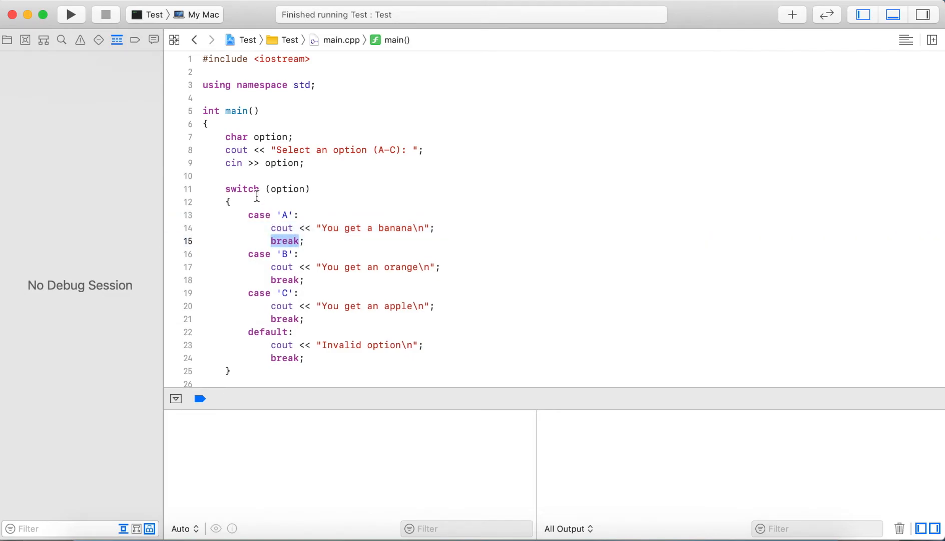
{"action": "left_click", "coordinate": [227, 384]}
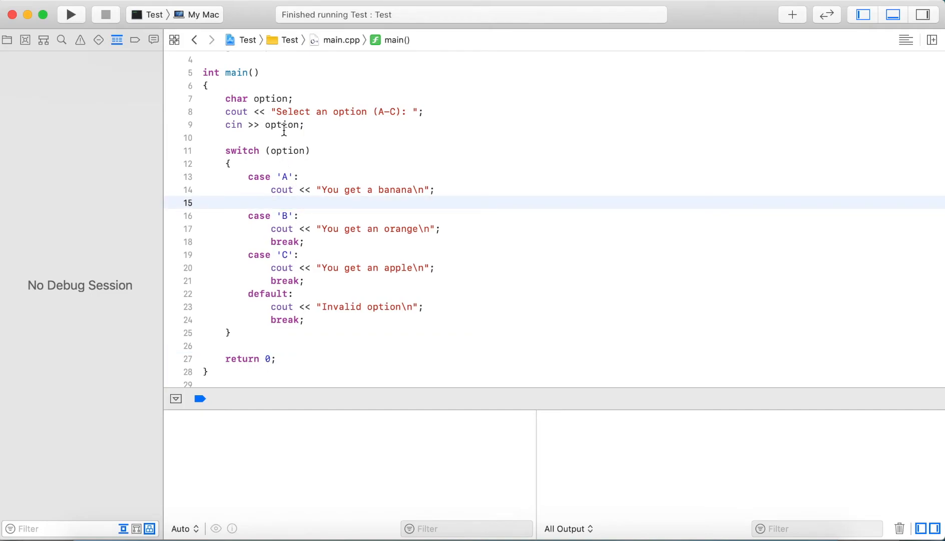
- Delete the break after case 'B''s orange message, then run the program
{"action": "double_click", "coordinate": [288, 150]}
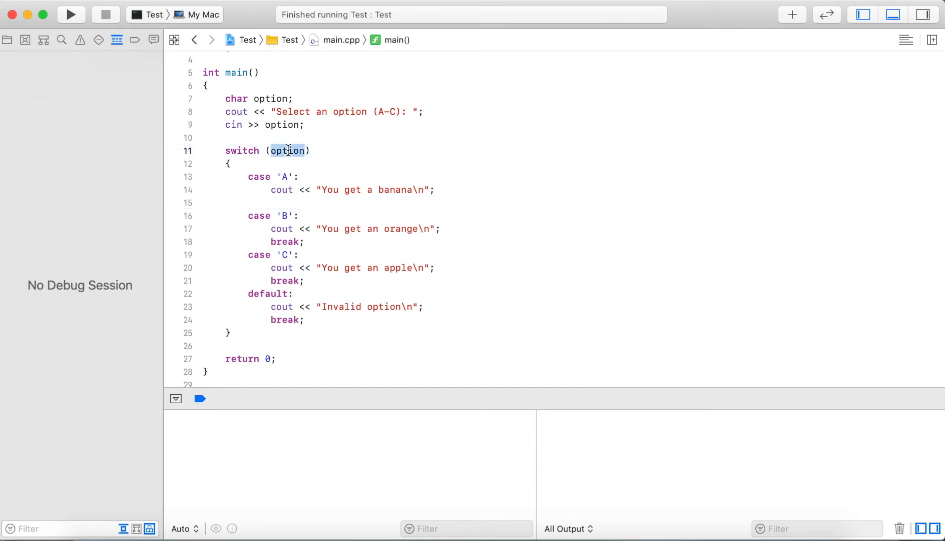
{"action": "left_click", "coordinate": [283, 176]}
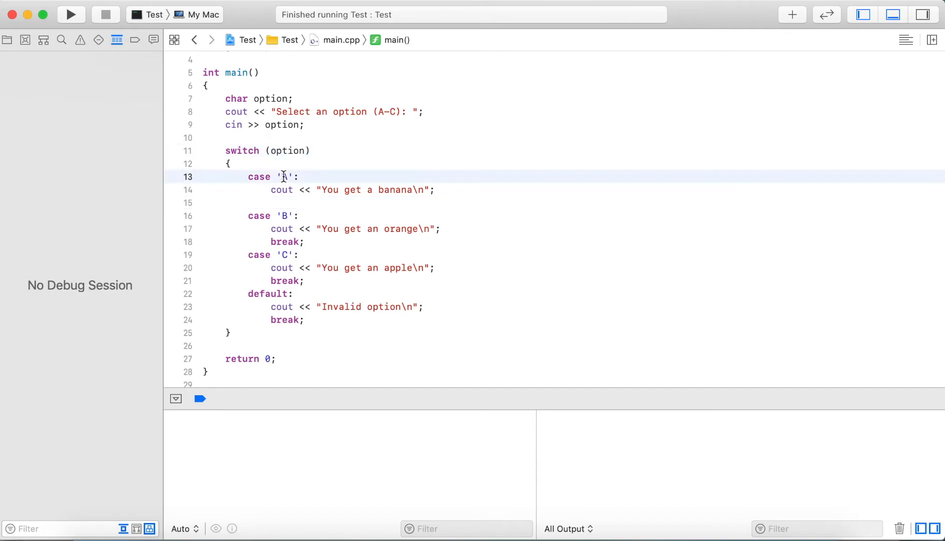
{"action": "left_click", "coordinate": [270, 190]}
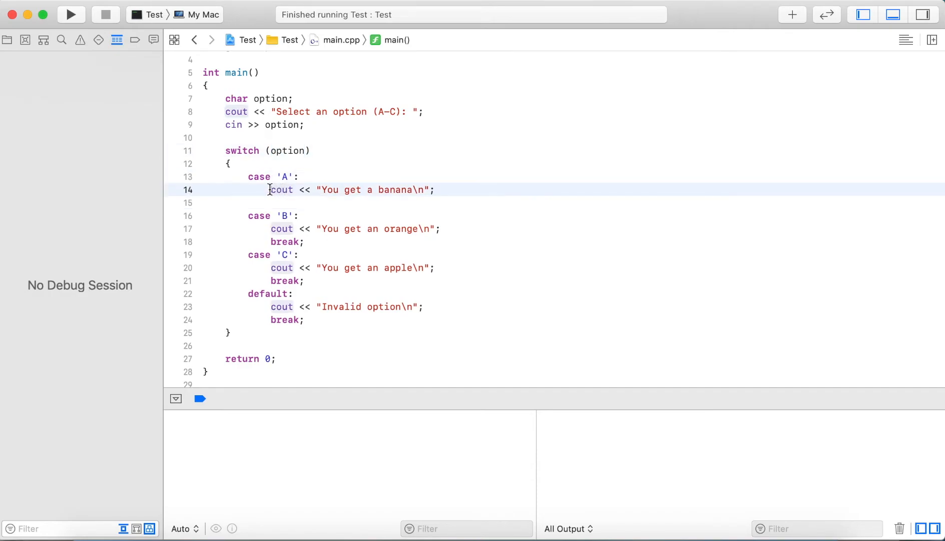
{"action": "left_click", "coordinate": [438, 190]}
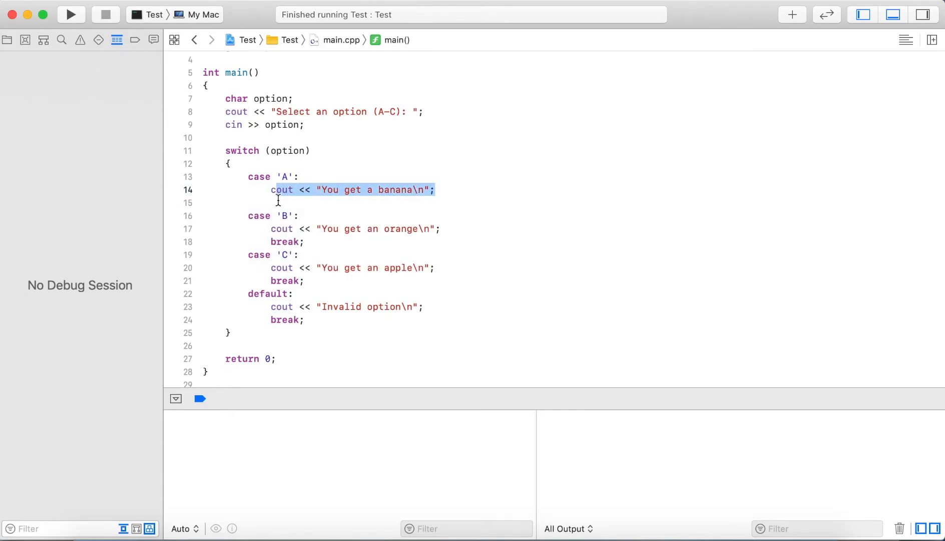
{"action": "mouse_move", "coordinate": [272, 228]}
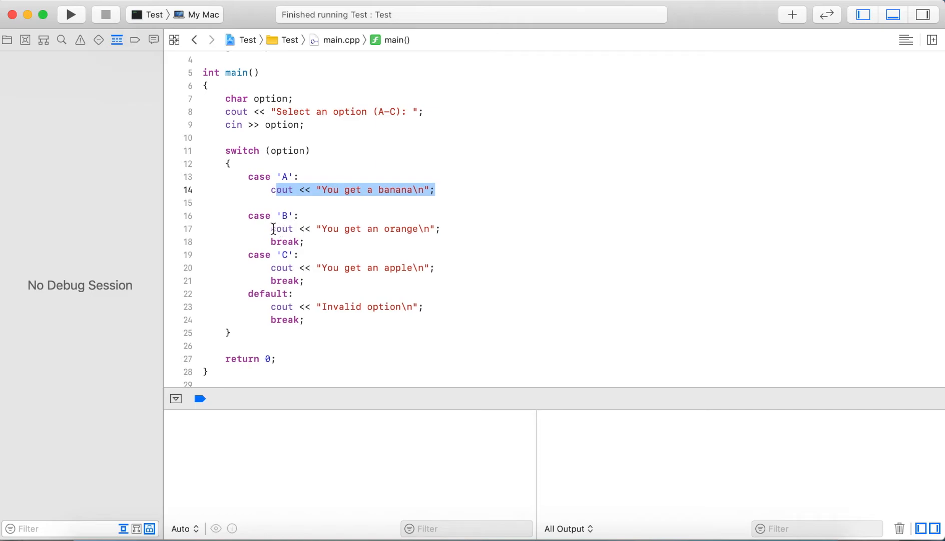
{"action": "mouse_move", "coordinate": [292, 215]}
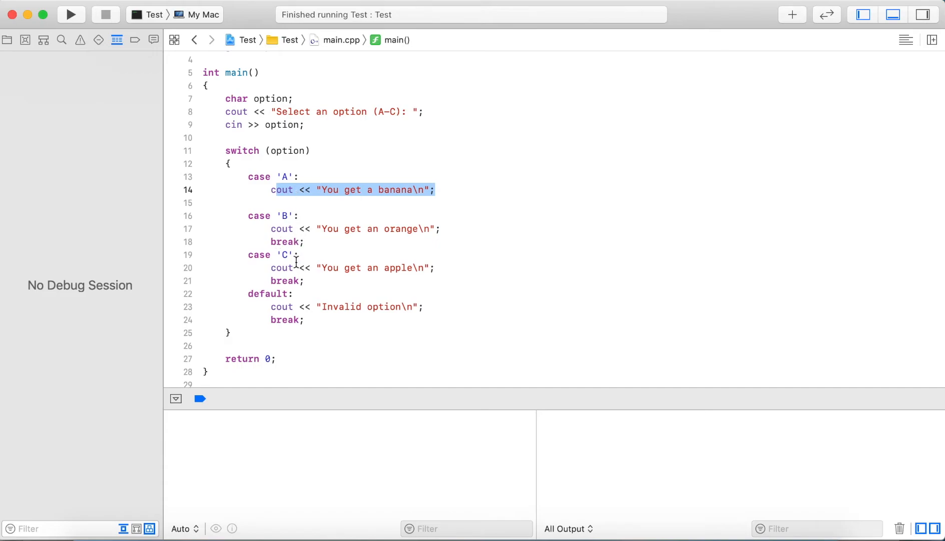
{"action": "mouse_move", "coordinate": [275, 230]}
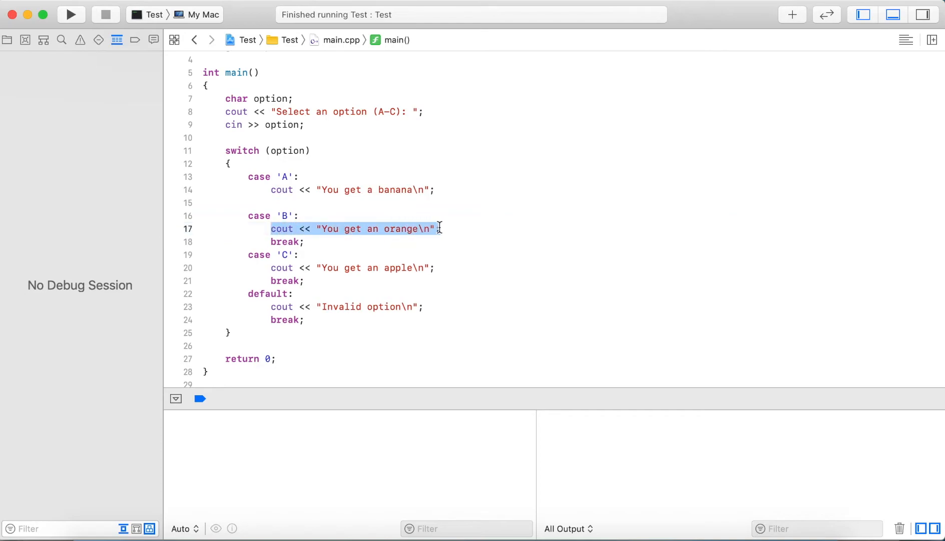
{"action": "left_click", "coordinate": [307, 241]}
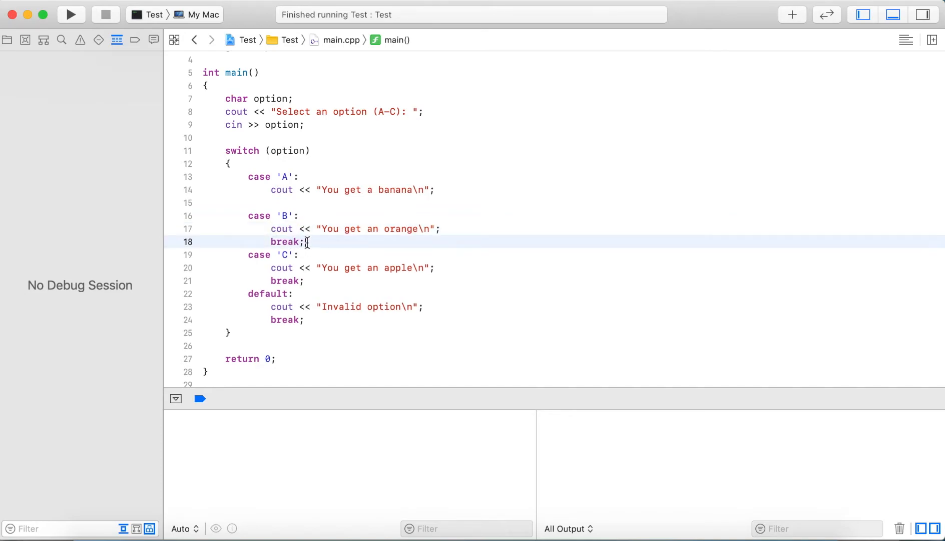
{"action": "key", "text": "Backspace"}
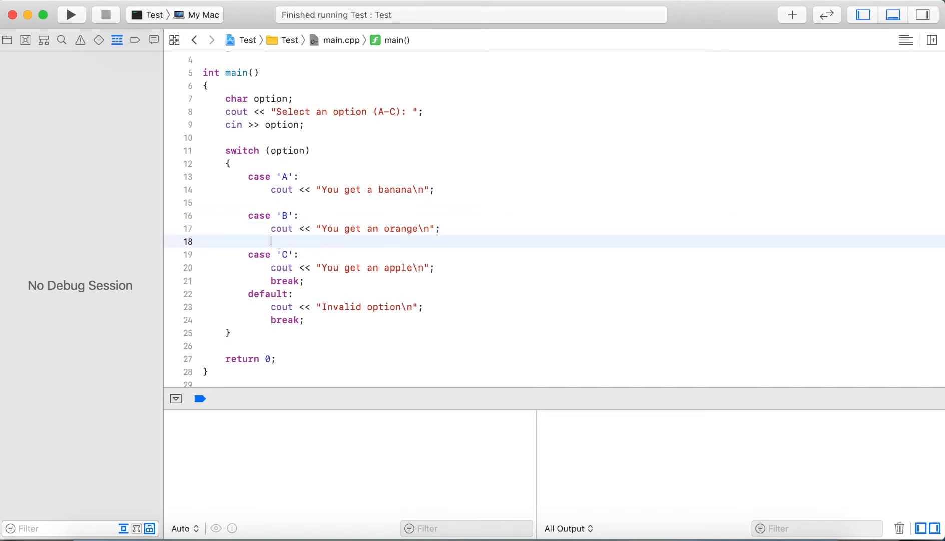
{"action": "left_click", "coordinate": [371, 190]}
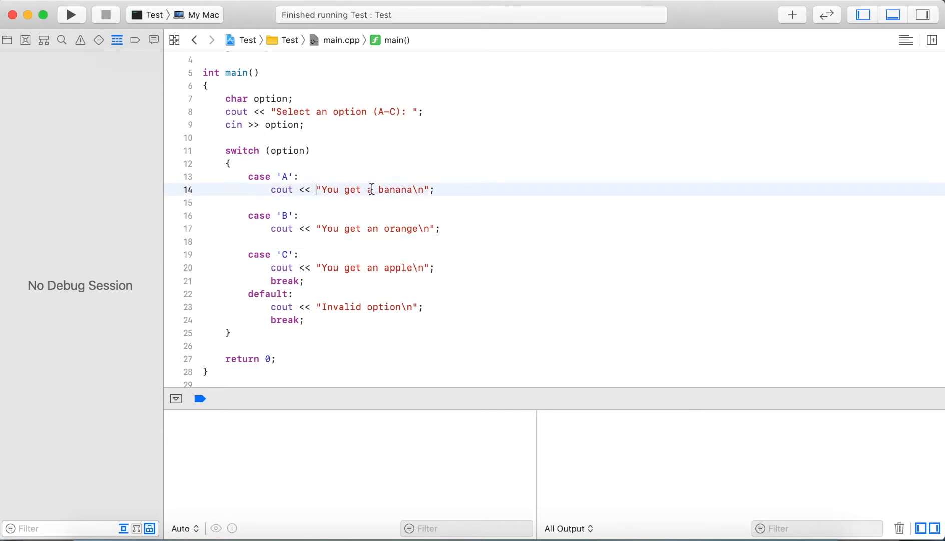
{"action": "mouse_move", "coordinate": [282, 240]}
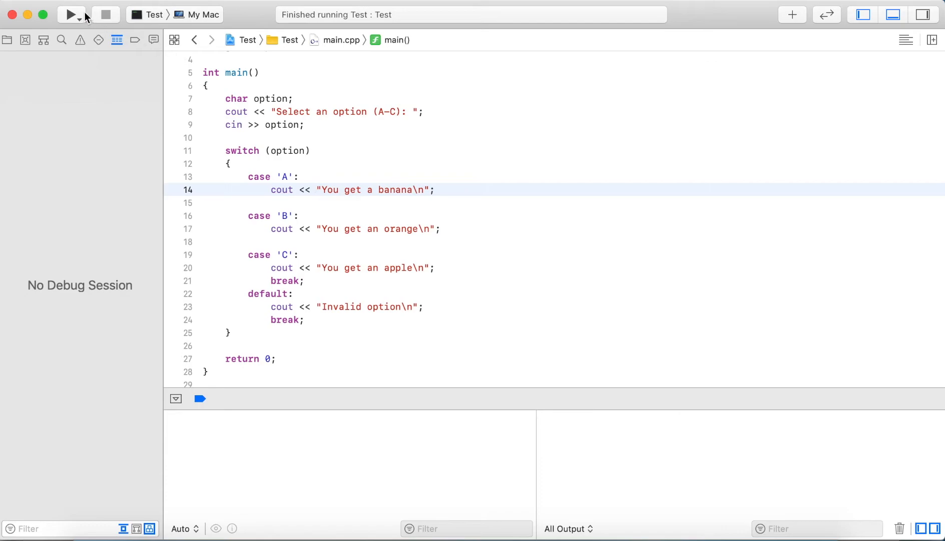
{"action": "left_click", "coordinate": [71, 14]}
{"action": "type", "text": "A"}
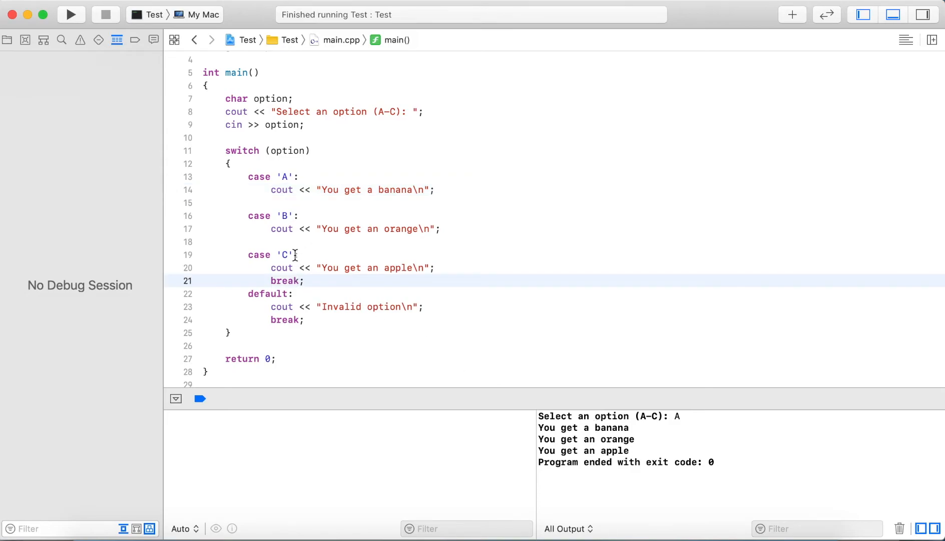
- Restore break; after the banana and orange messages in cases 'A' and 'B'
{"action": "type", "text": "brea"}
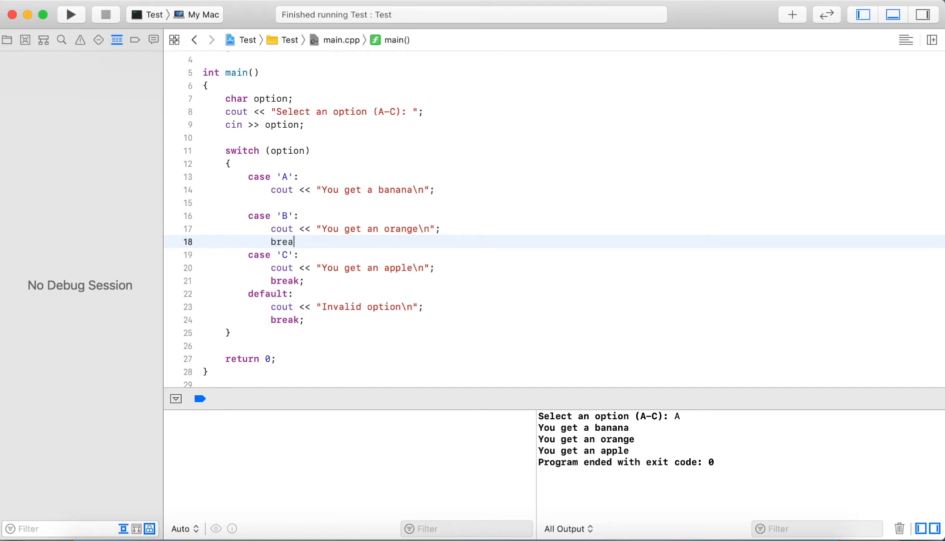
{"action": "type", "text": "k;"}
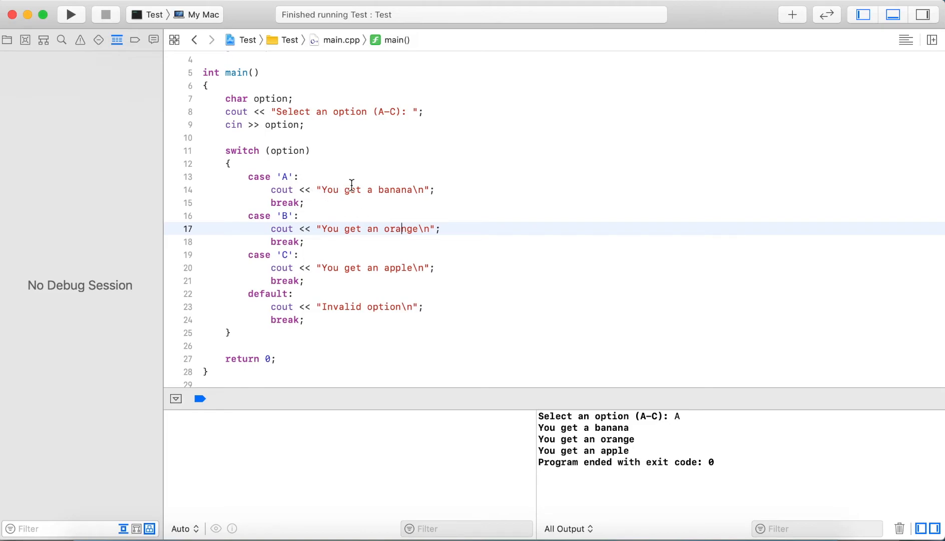
{"action": "mouse_move", "coordinate": [290, 190]}
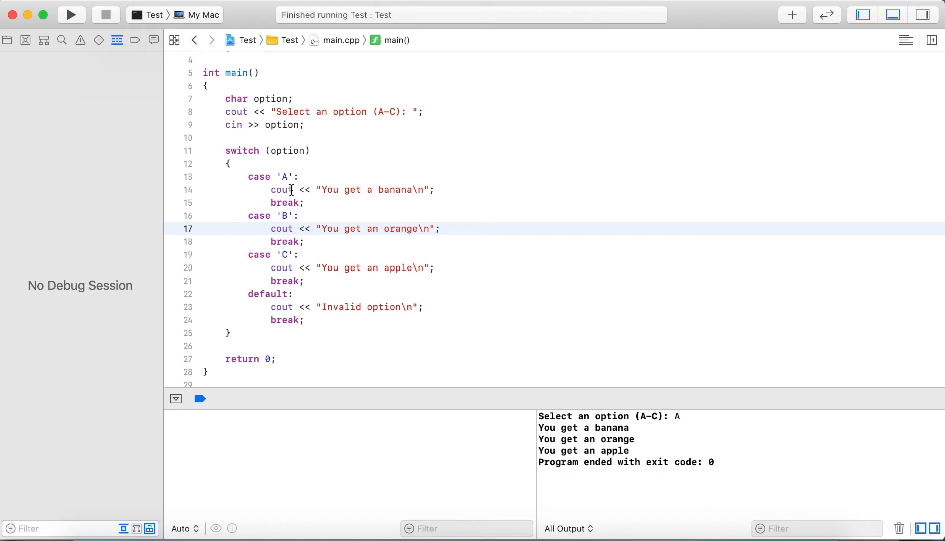
{"action": "mouse_move", "coordinate": [133, 66]}
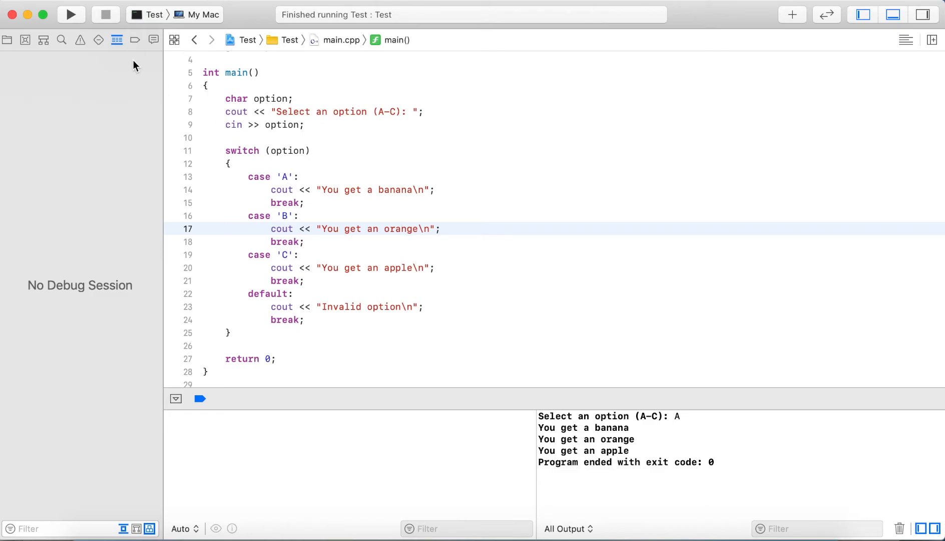
- Rerun the program and enter K, which prints 'Invalid option'
{"action": "left_click", "coordinate": [70, 15]}
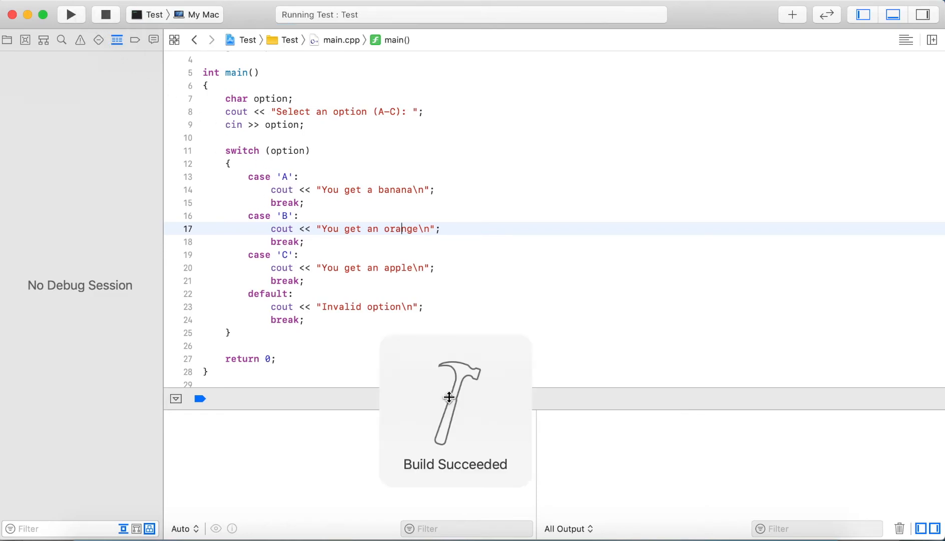
{"action": "left_click", "coordinate": [70, 14]}
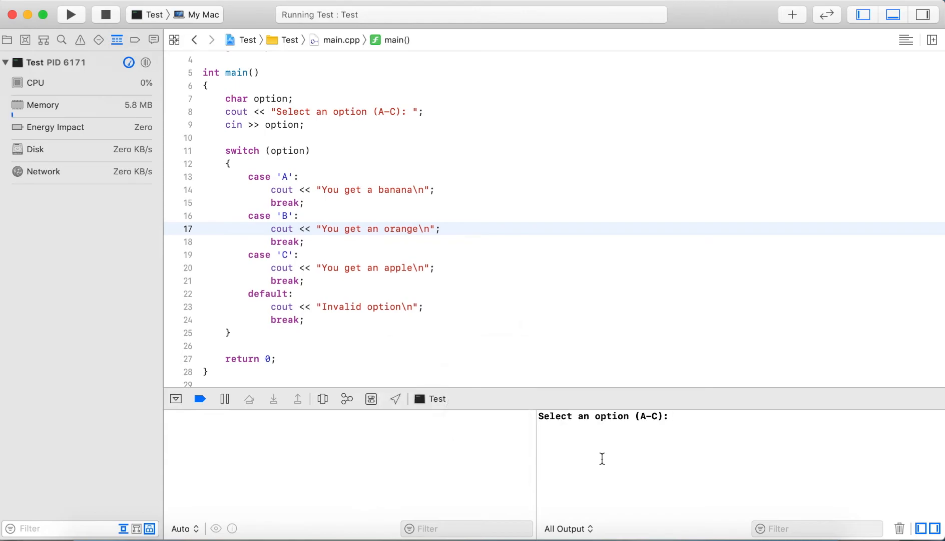
{"action": "type", "text": "K"}
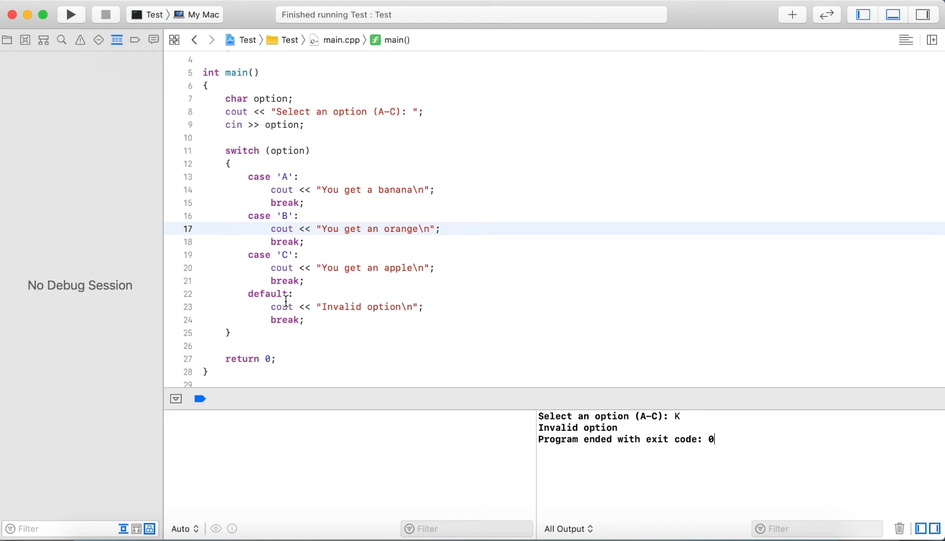
{"action": "mouse_move", "coordinate": [321, 311]}
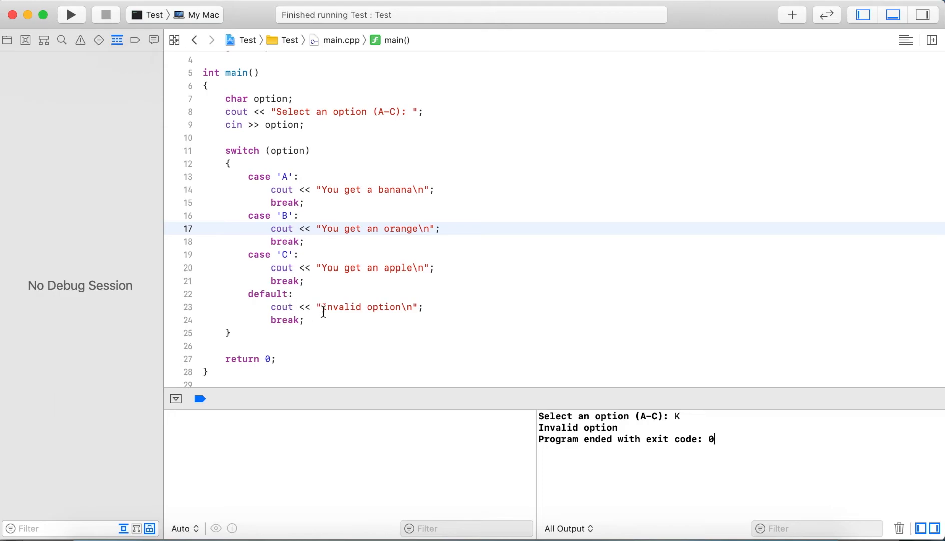
{"action": "mouse_move", "coordinate": [199, 105]}
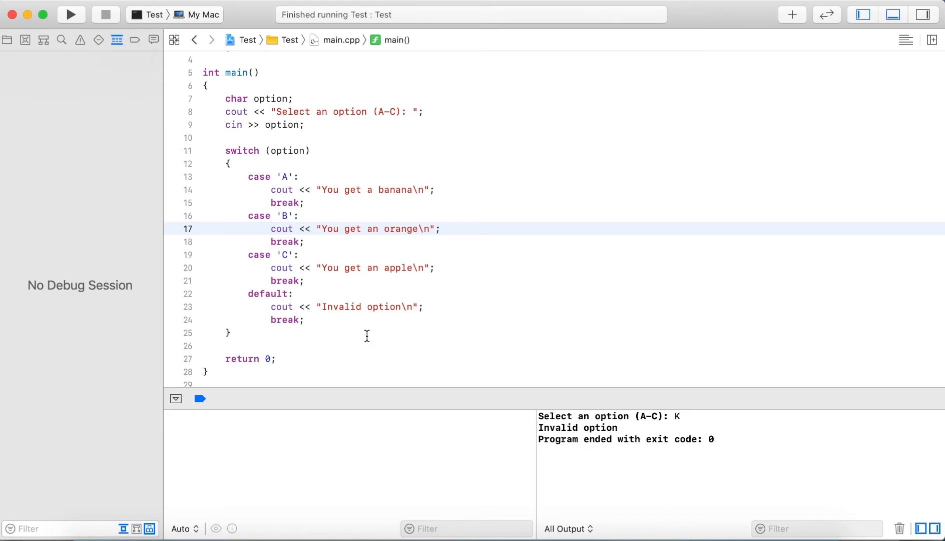
{"action": "mouse_move", "coordinate": [447, 338]}
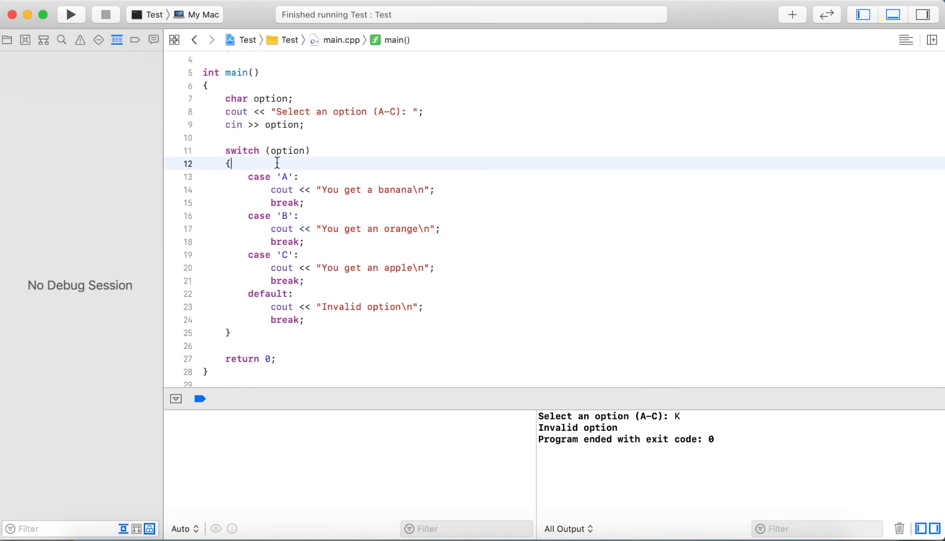
- Type case 'a': above case 'A' with a banana message and break
{"action": "type", "text": "case 'a':"}
{"action": "type", "text": "cout << \"You get a "}
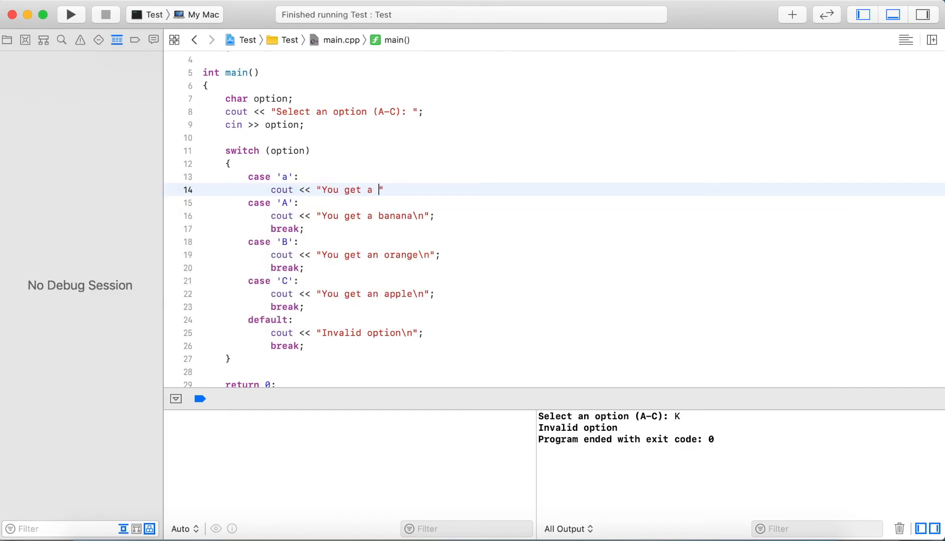
{"action": "type", "text": "banana\\N"}
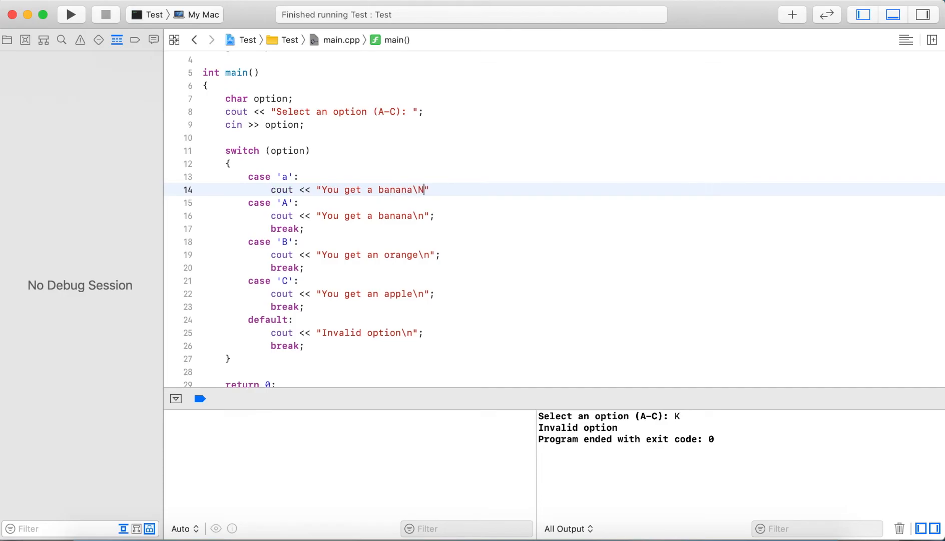
{"action": "key", "text": "Return"}
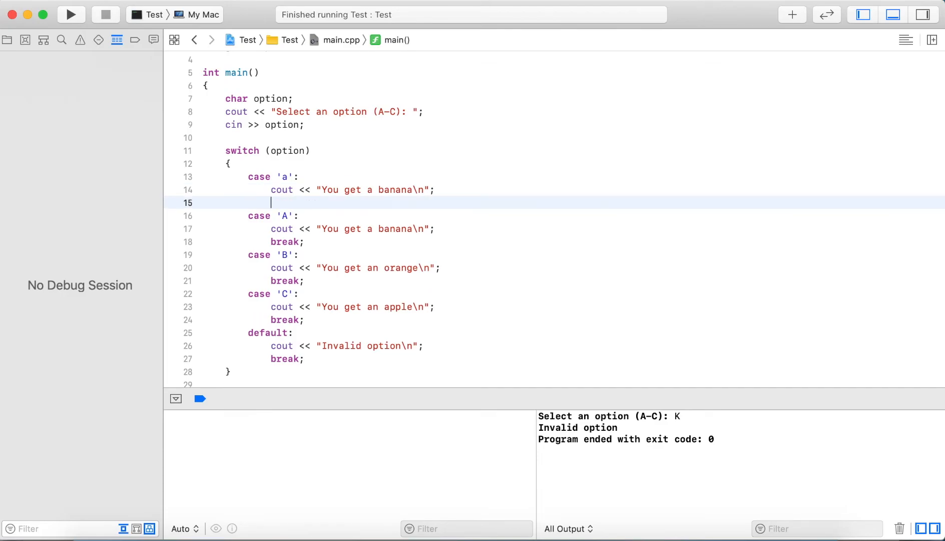
{"action": "type", "text": "break;"}
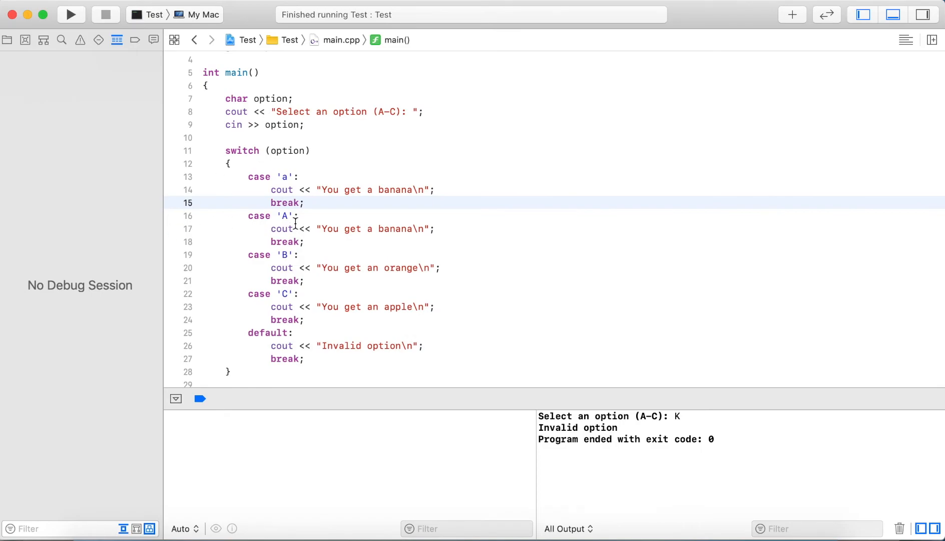
{"action": "left_click", "coordinate": [306, 203]}
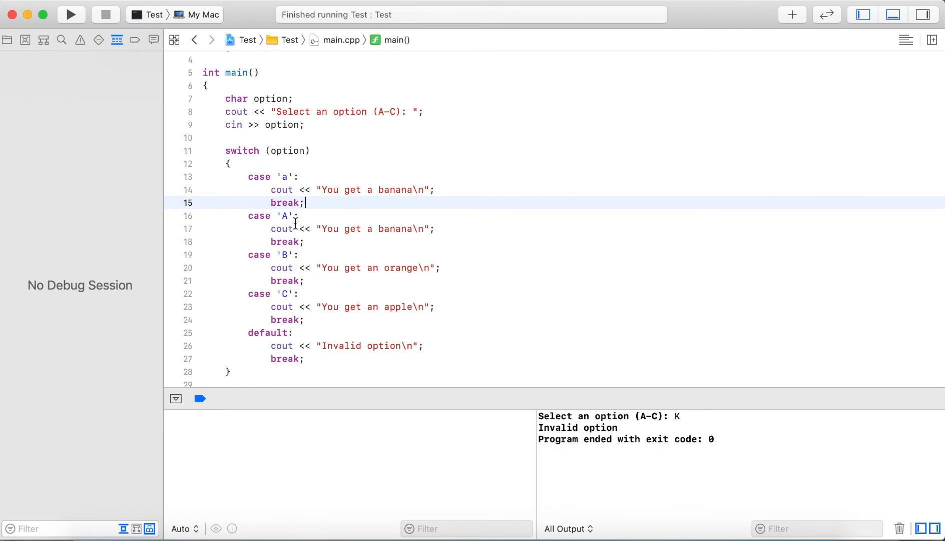
{"action": "mouse_move", "coordinate": [324, 216]}
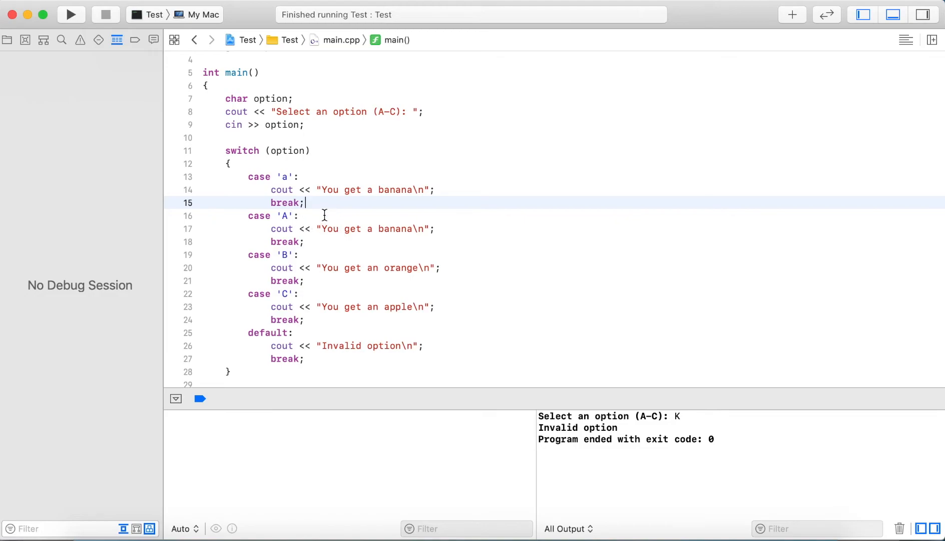
{"action": "mouse_move", "coordinate": [317, 240]}
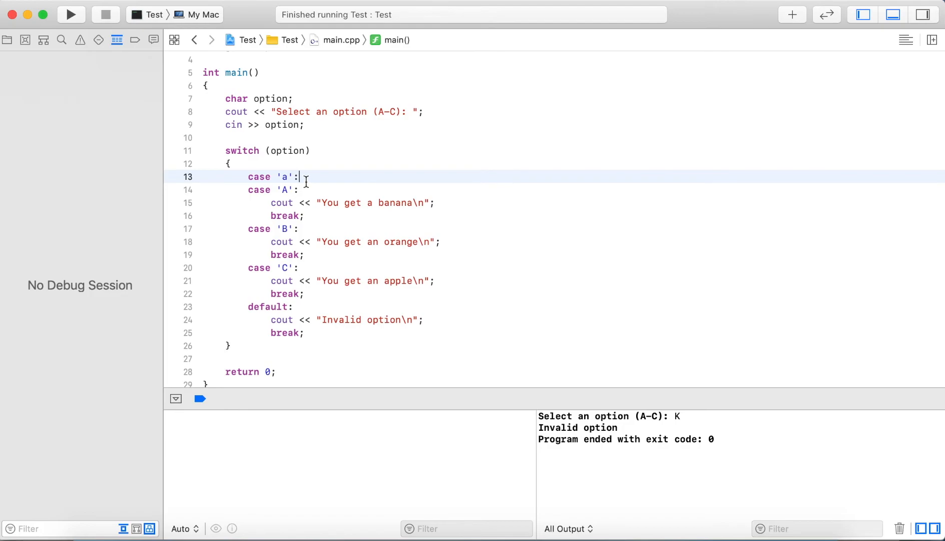
{"action": "mouse_move", "coordinate": [304, 190]}
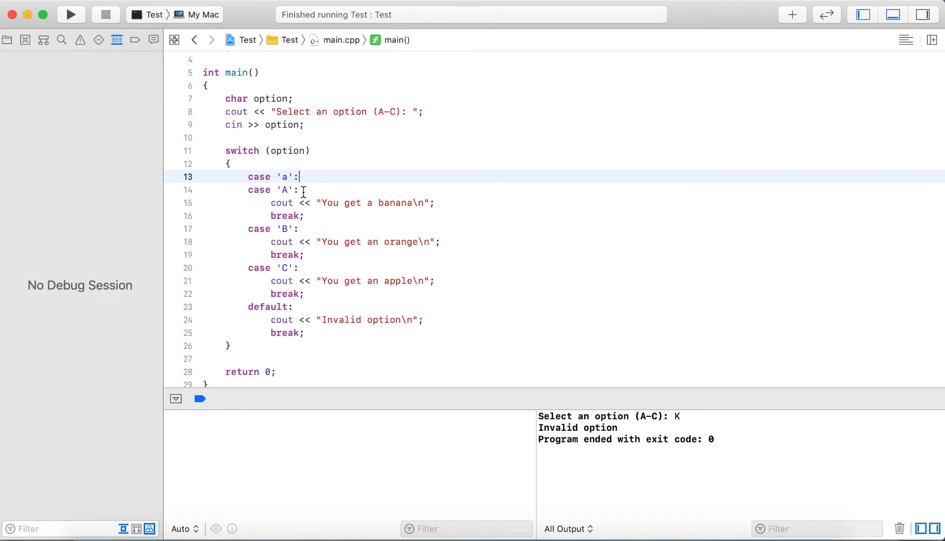
{"action": "mouse_move", "coordinate": [275, 201]}
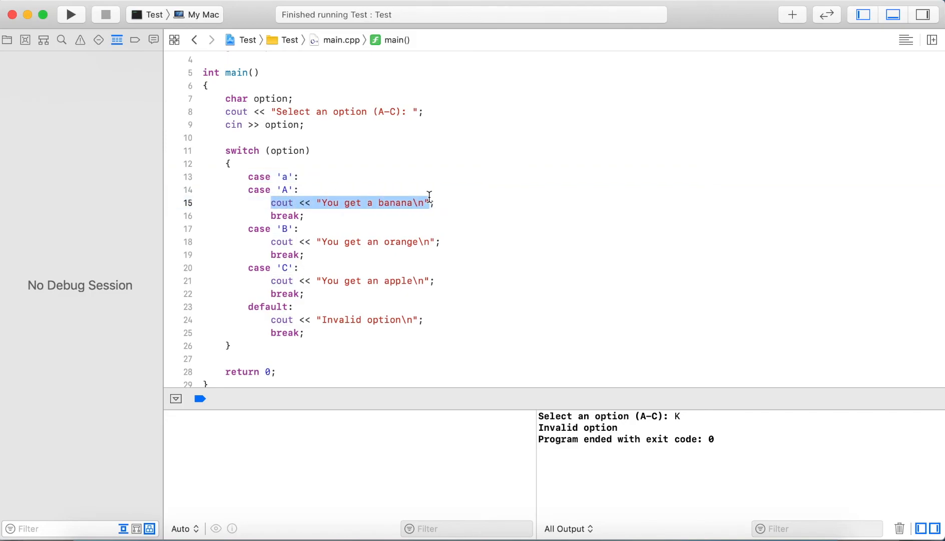
- Rerun the program and enter lowercase a to get the banana message
{"action": "left_click", "coordinate": [70, 15]}
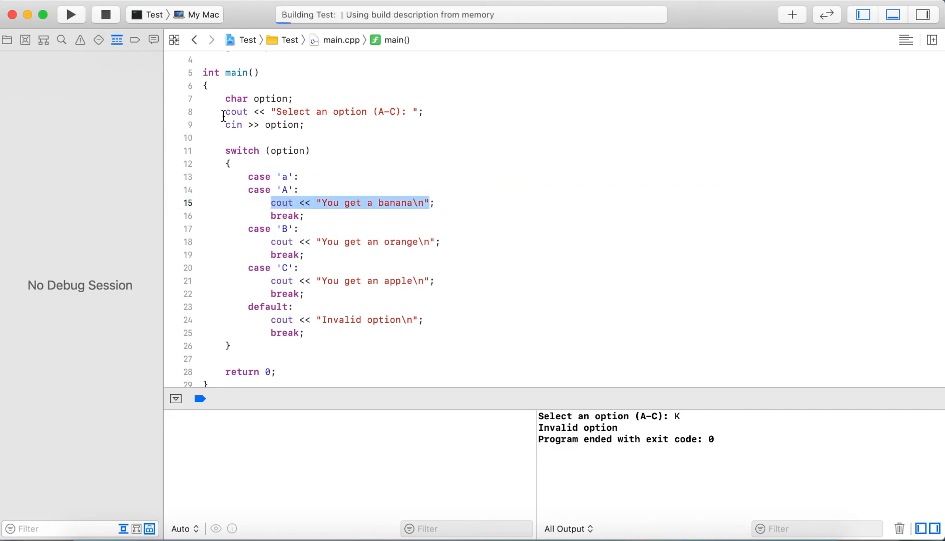
{"action": "left_click", "coordinate": [71, 15]}
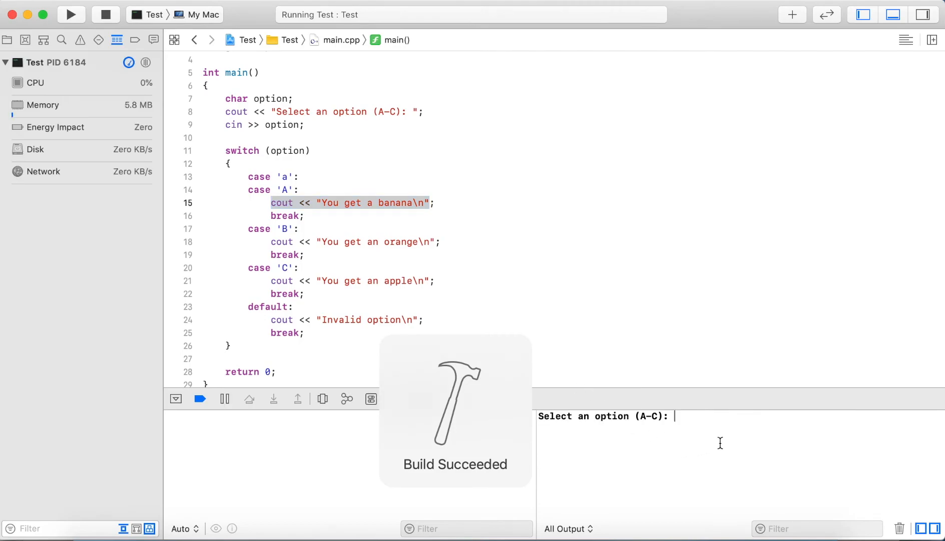
{"action": "type", "text": "a"}
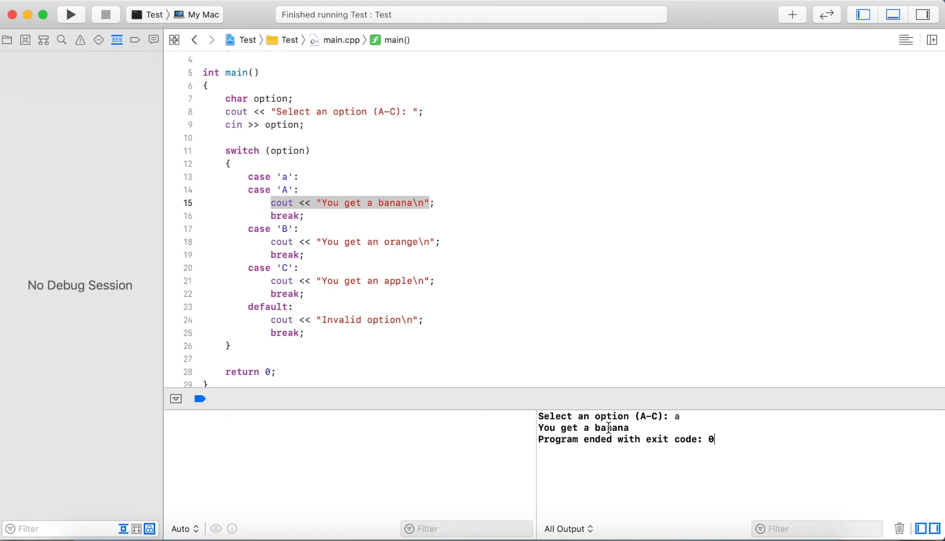
{"action": "mouse_move", "coordinate": [287, 192]}
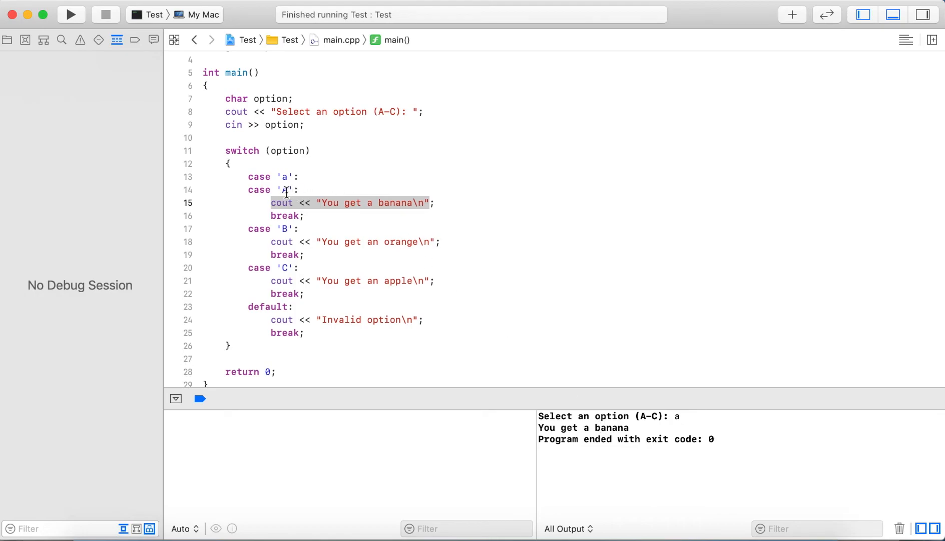
{"action": "mouse_move", "coordinate": [404, 201]}
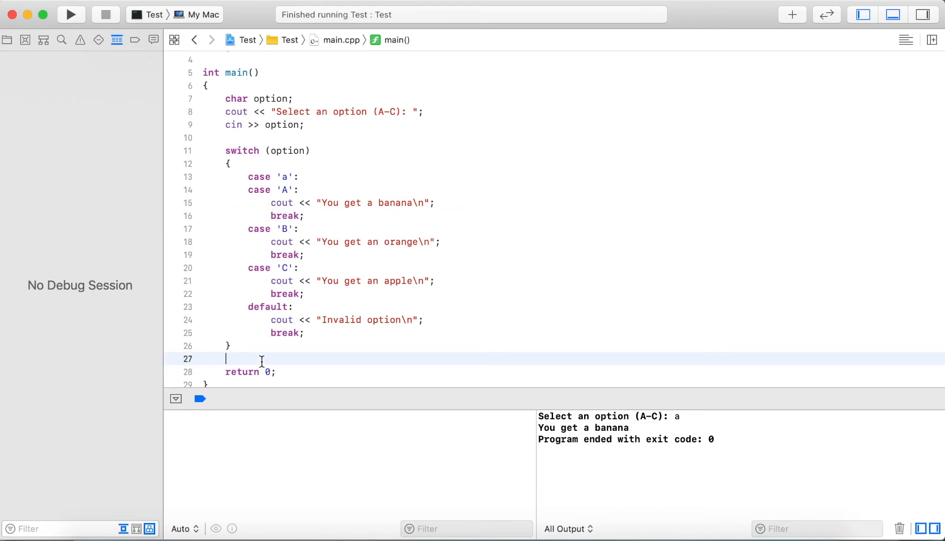
- Add case 'b': above case 'B' and case 'c': above case 'C'
{"action": "type", "text": "c"}
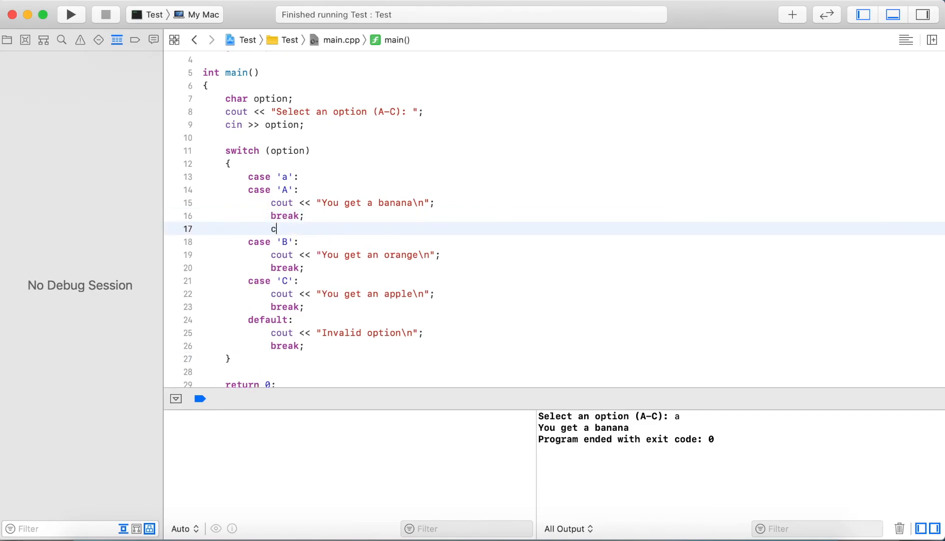
{"action": "type", "text": "ase 'b':"}
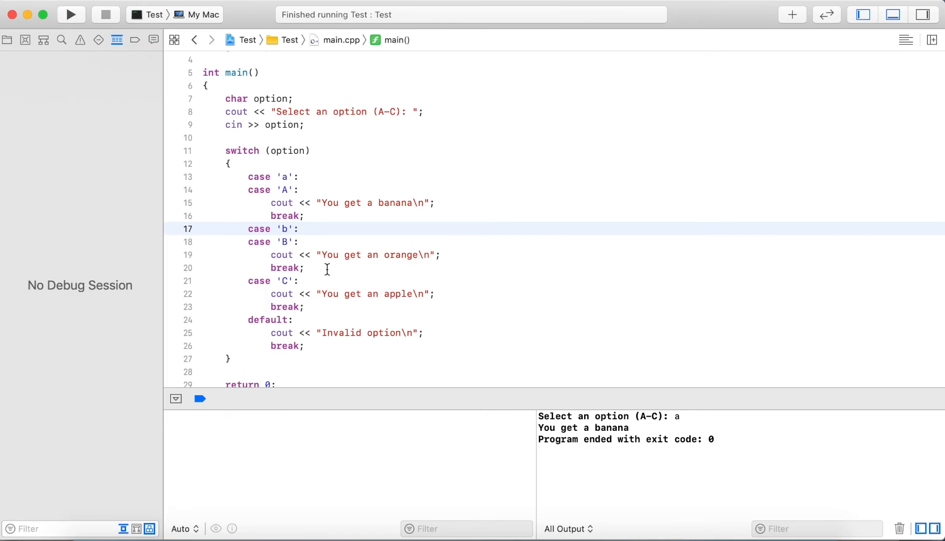
{"action": "type", "text": "case 'c':"}
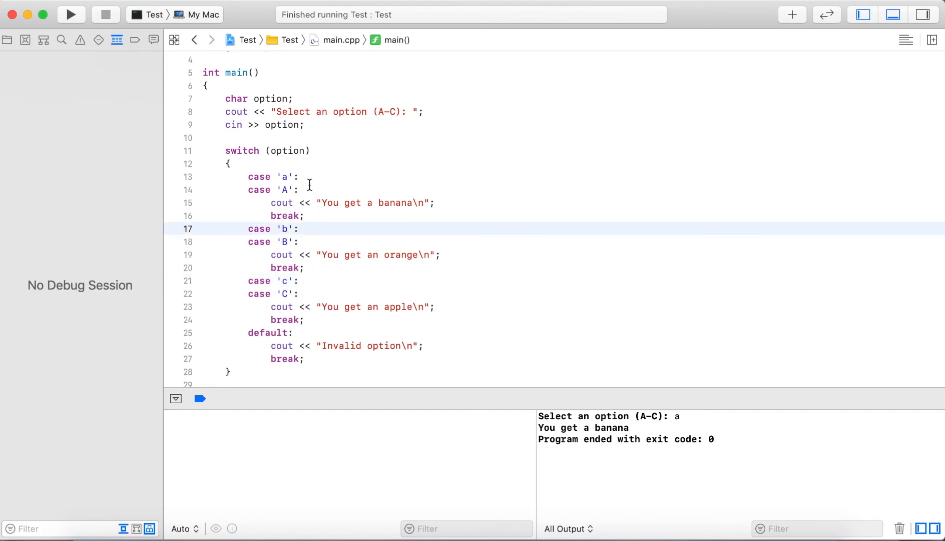
{"action": "left_click", "coordinate": [295, 177]}
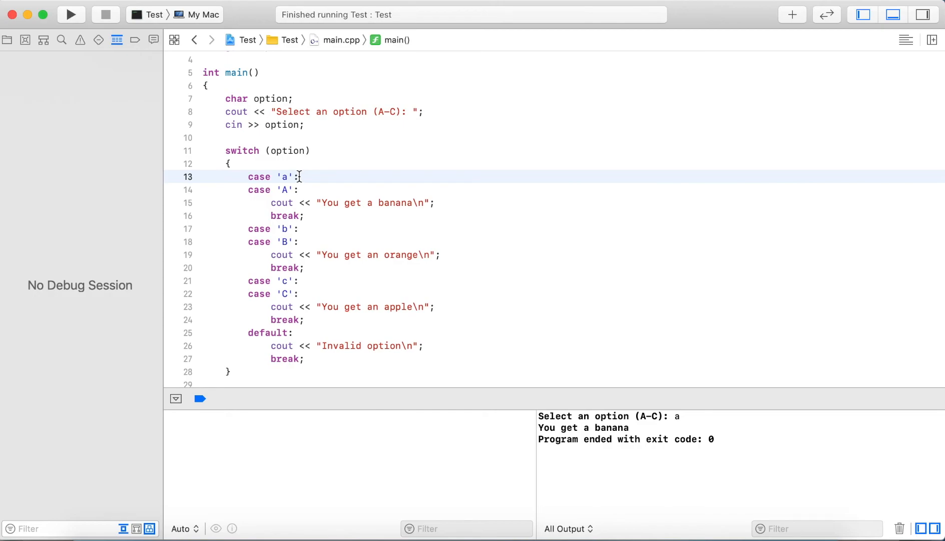
{"action": "mouse_move", "coordinate": [304, 228]}
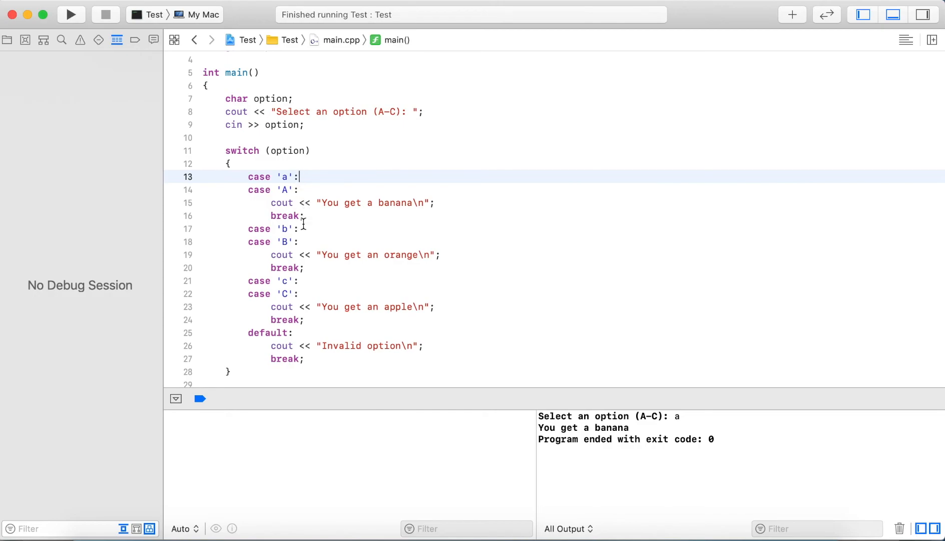
{"action": "left_click", "coordinate": [275, 333]}
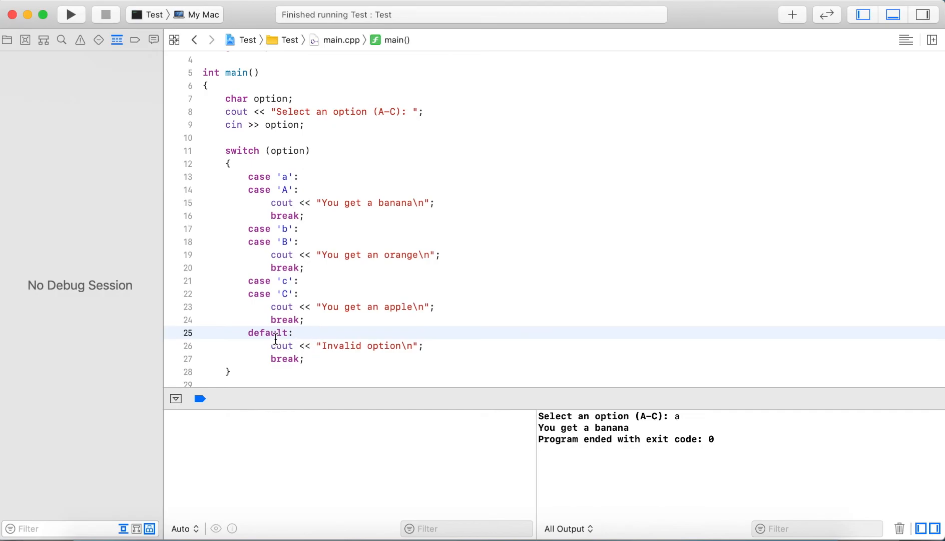
{"action": "mouse_move", "coordinate": [283, 339]}
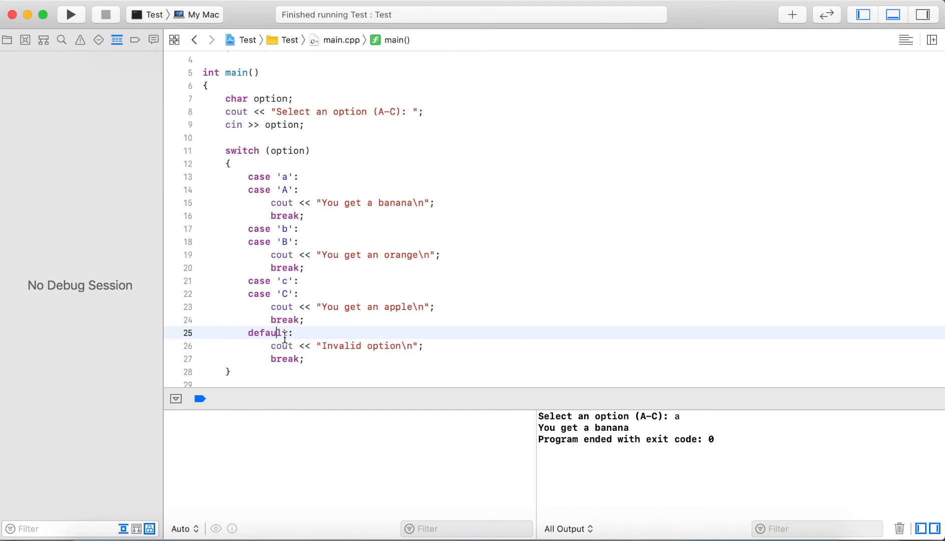
- Delete the trailing default block and retype default: just above case 'b'
{"action": "left_click", "coordinate": [307, 359]}
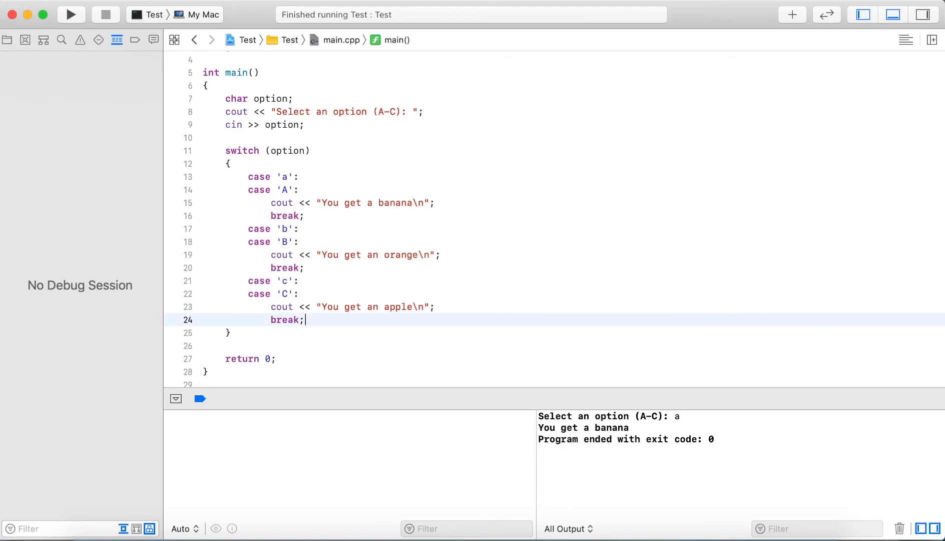
{"action": "left_click", "coordinate": [308, 215]}
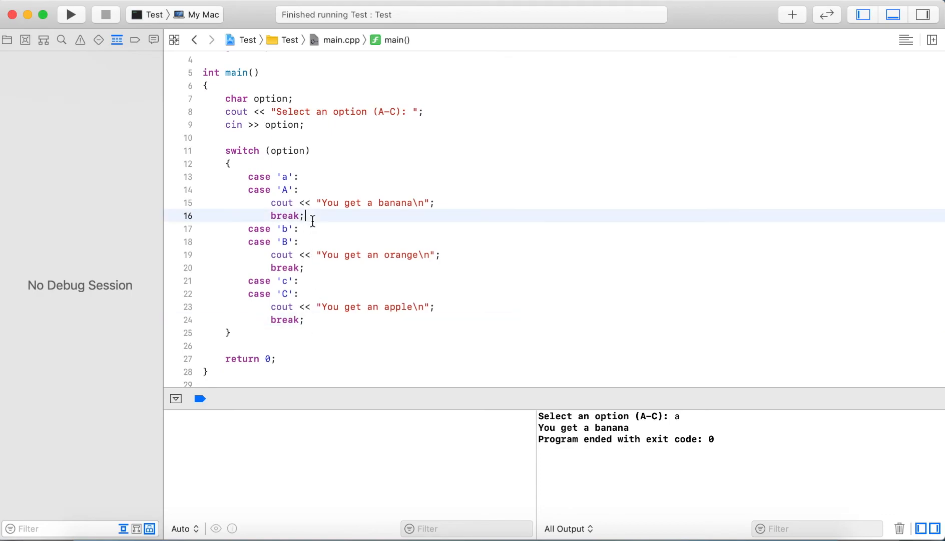
{"action": "type", "text": "default:"}
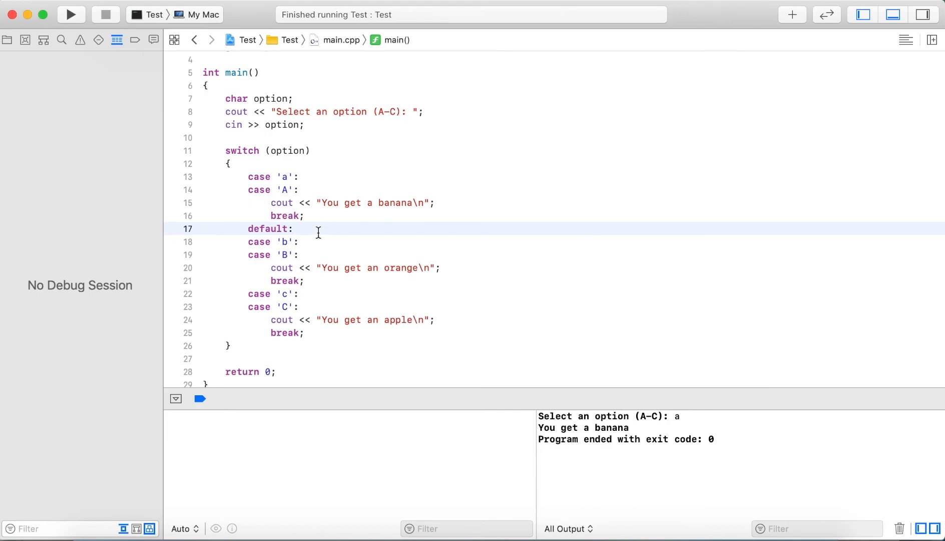
{"action": "left_click", "coordinate": [295, 242]}
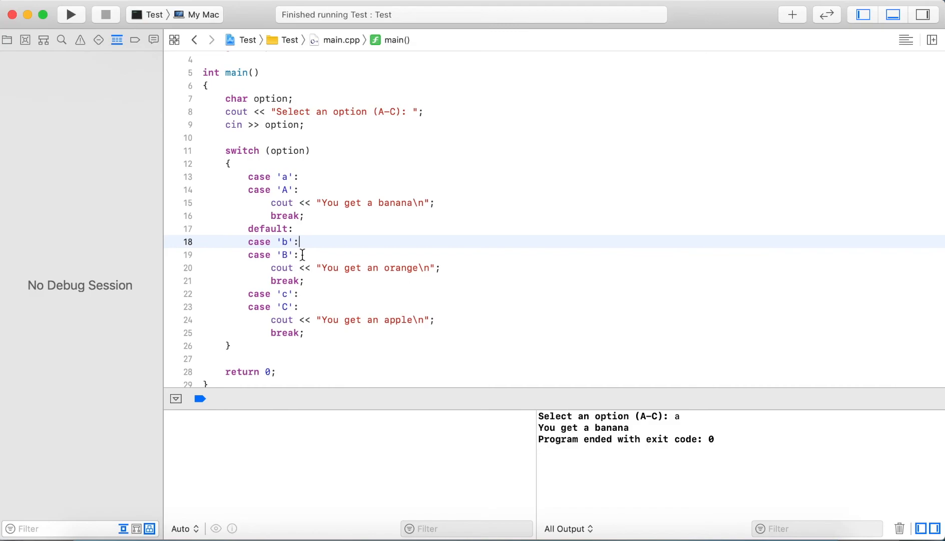
- Rebuild and run the program, then enter G in the console to test the default fall-through
{"action": "left_click", "coordinate": [72, 14]}
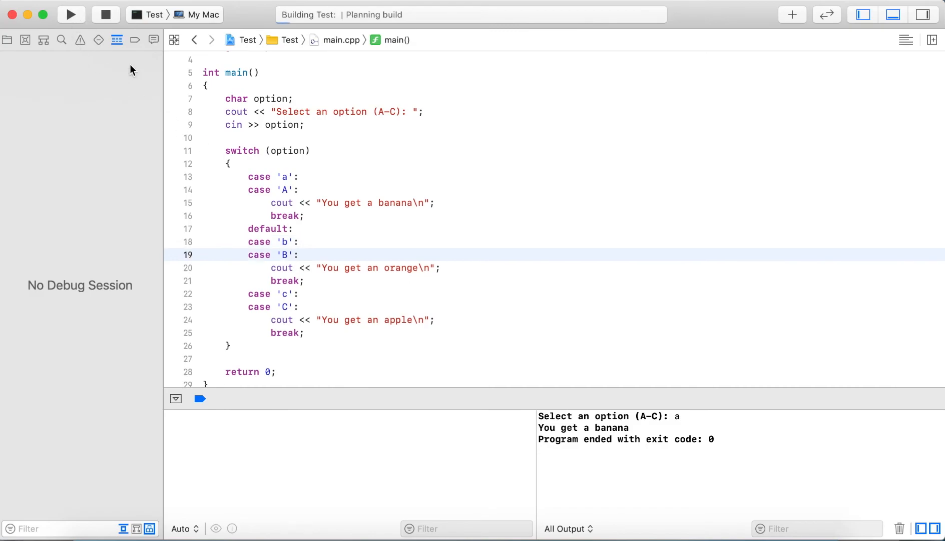
{"action": "left_click", "coordinate": [70, 14]}
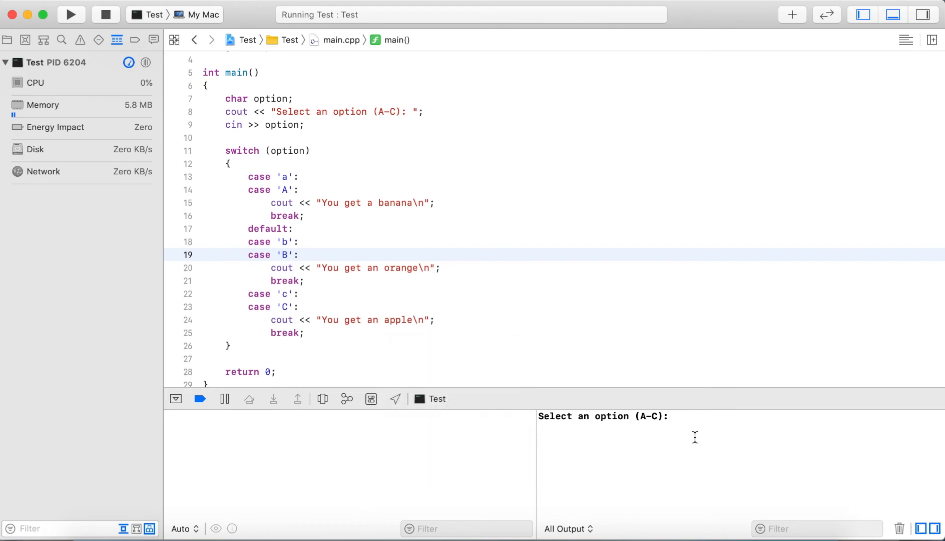
{"action": "type", "text": "G"}
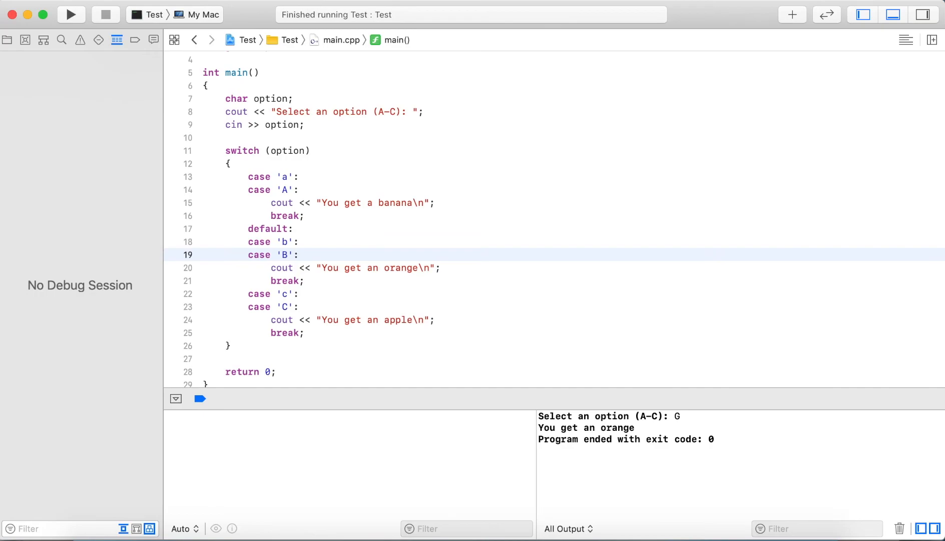
{"action": "left_click", "coordinate": [264, 228]}
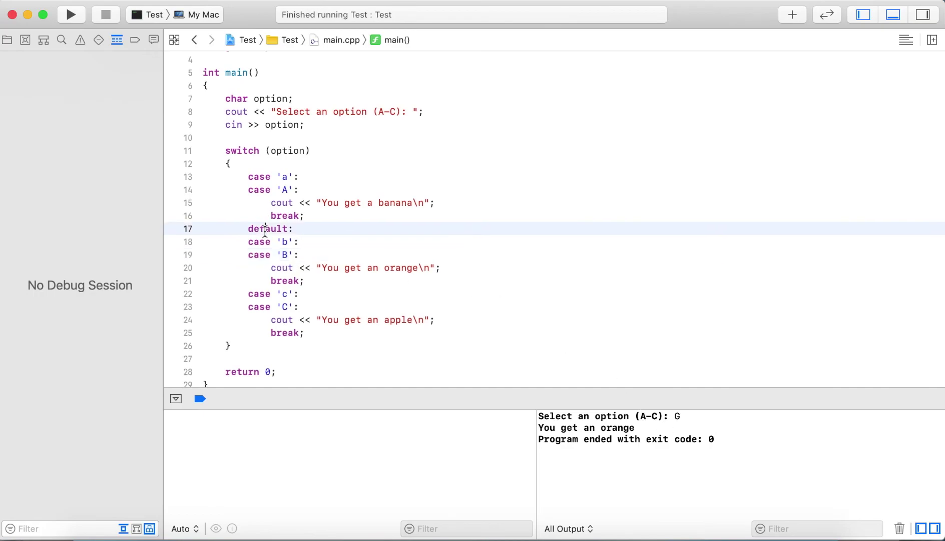
{"action": "mouse_move", "coordinate": [265, 151]}
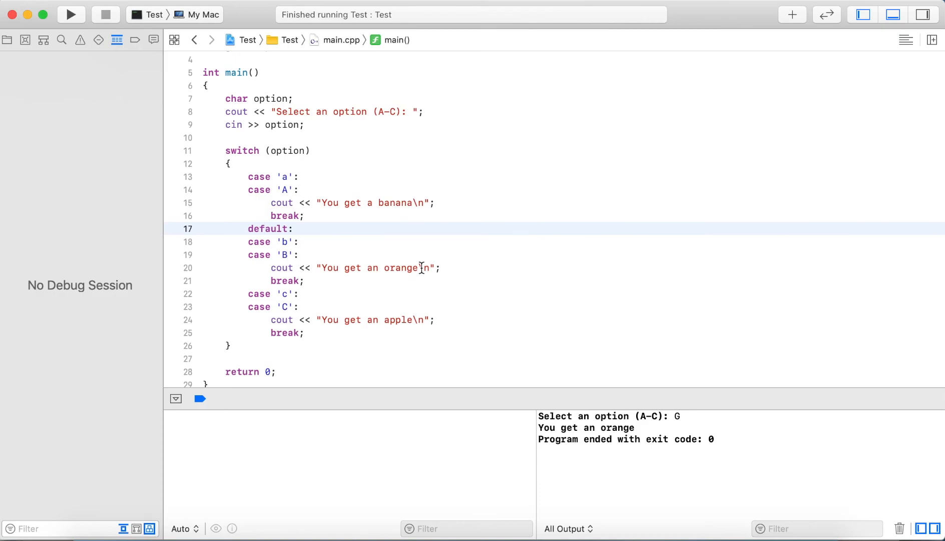
{"action": "left_click", "coordinate": [288, 176]}
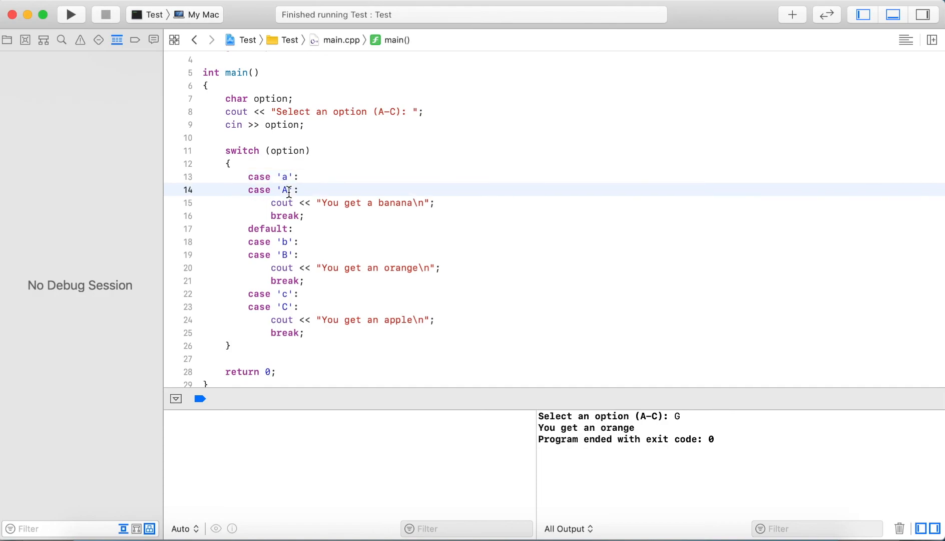
{"action": "mouse_move", "coordinate": [291, 242]}
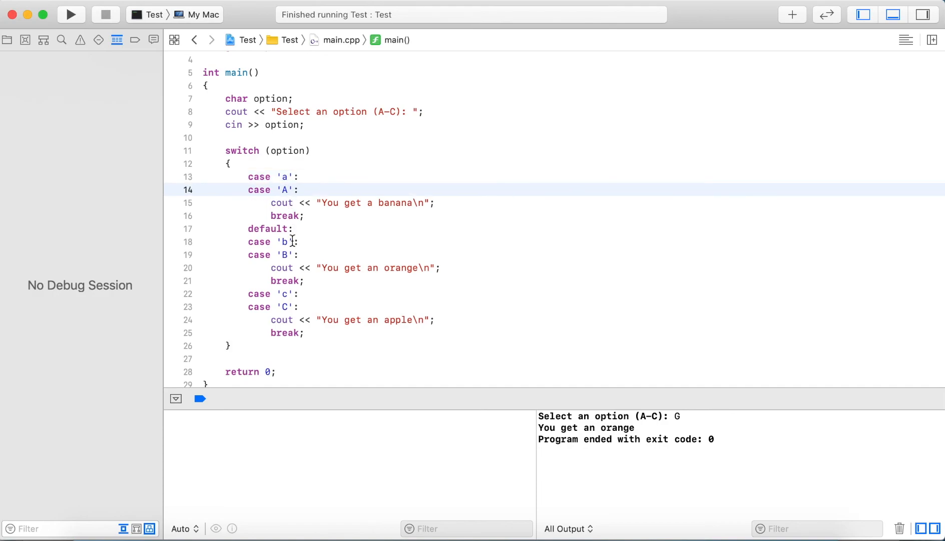
{"action": "left_click", "coordinate": [290, 242]}
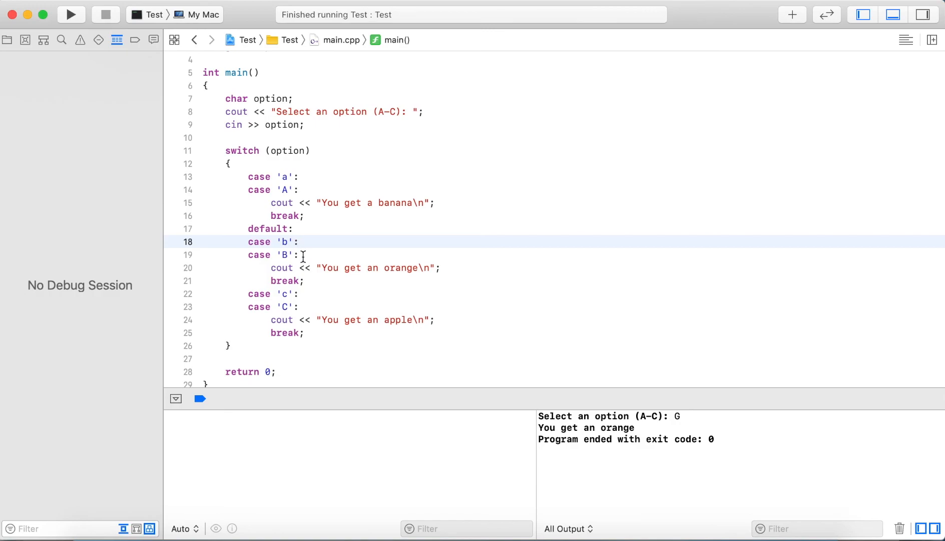
{"action": "left_click", "coordinate": [302, 254]}
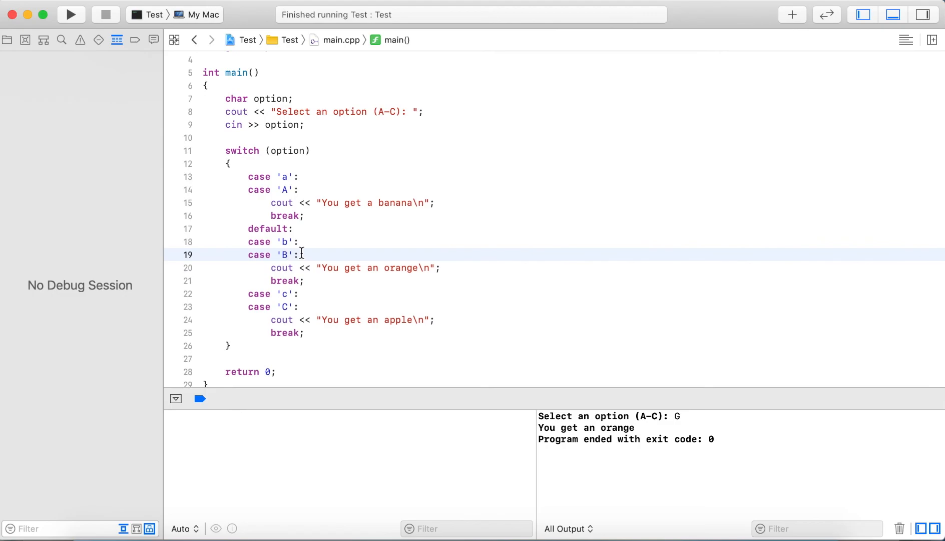
{"action": "left_click", "coordinate": [268, 229]}
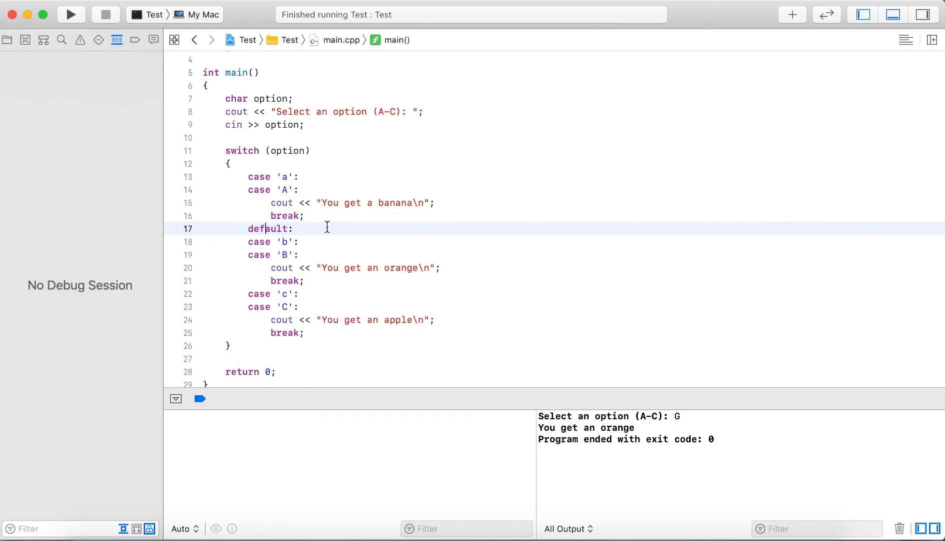
{"action": "left_click", "coordinate": [295, 228]}
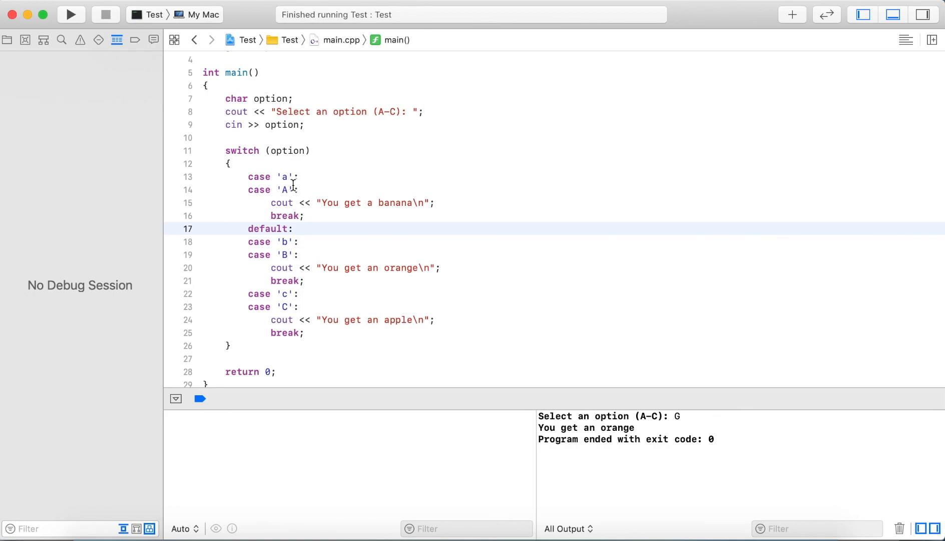
{"action": "left_click", "coordinate": [302, 177]}
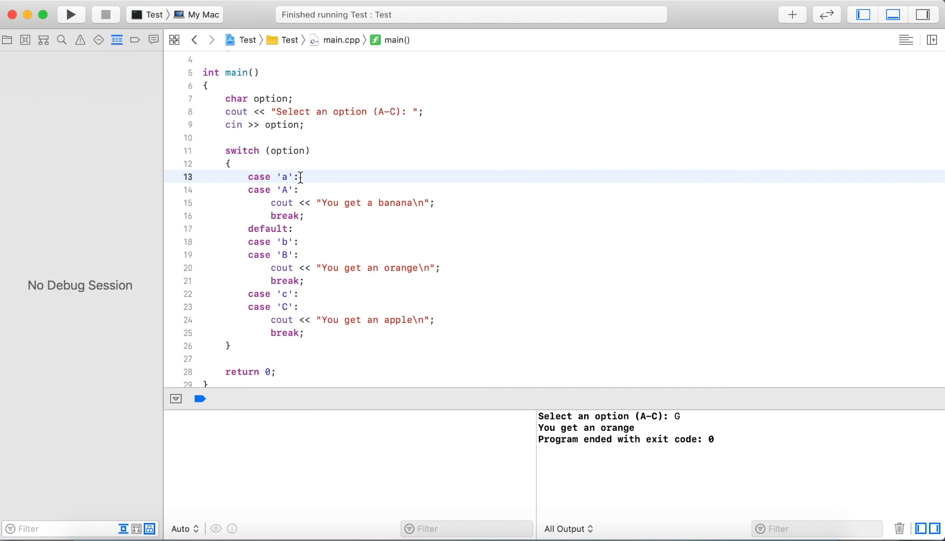
{"action": "left_click", "coordinate": [292, 189]}
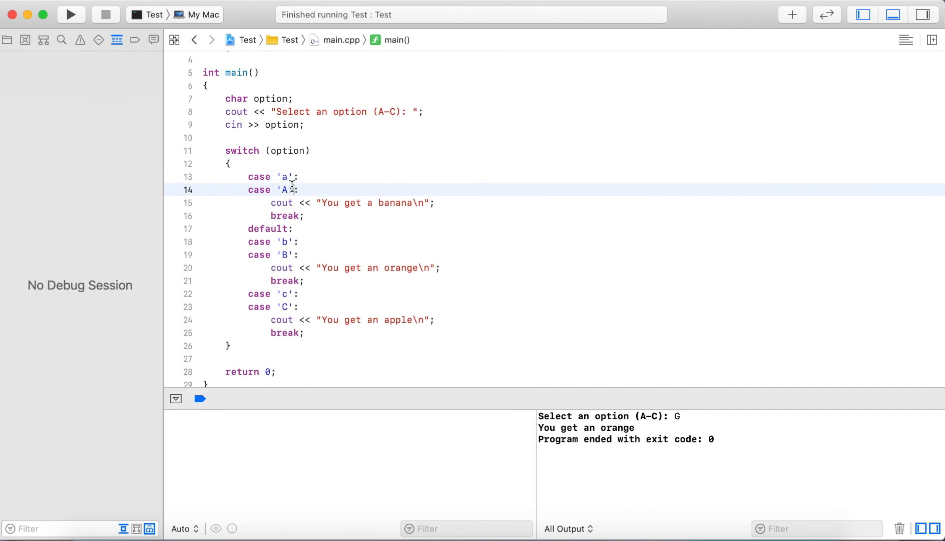